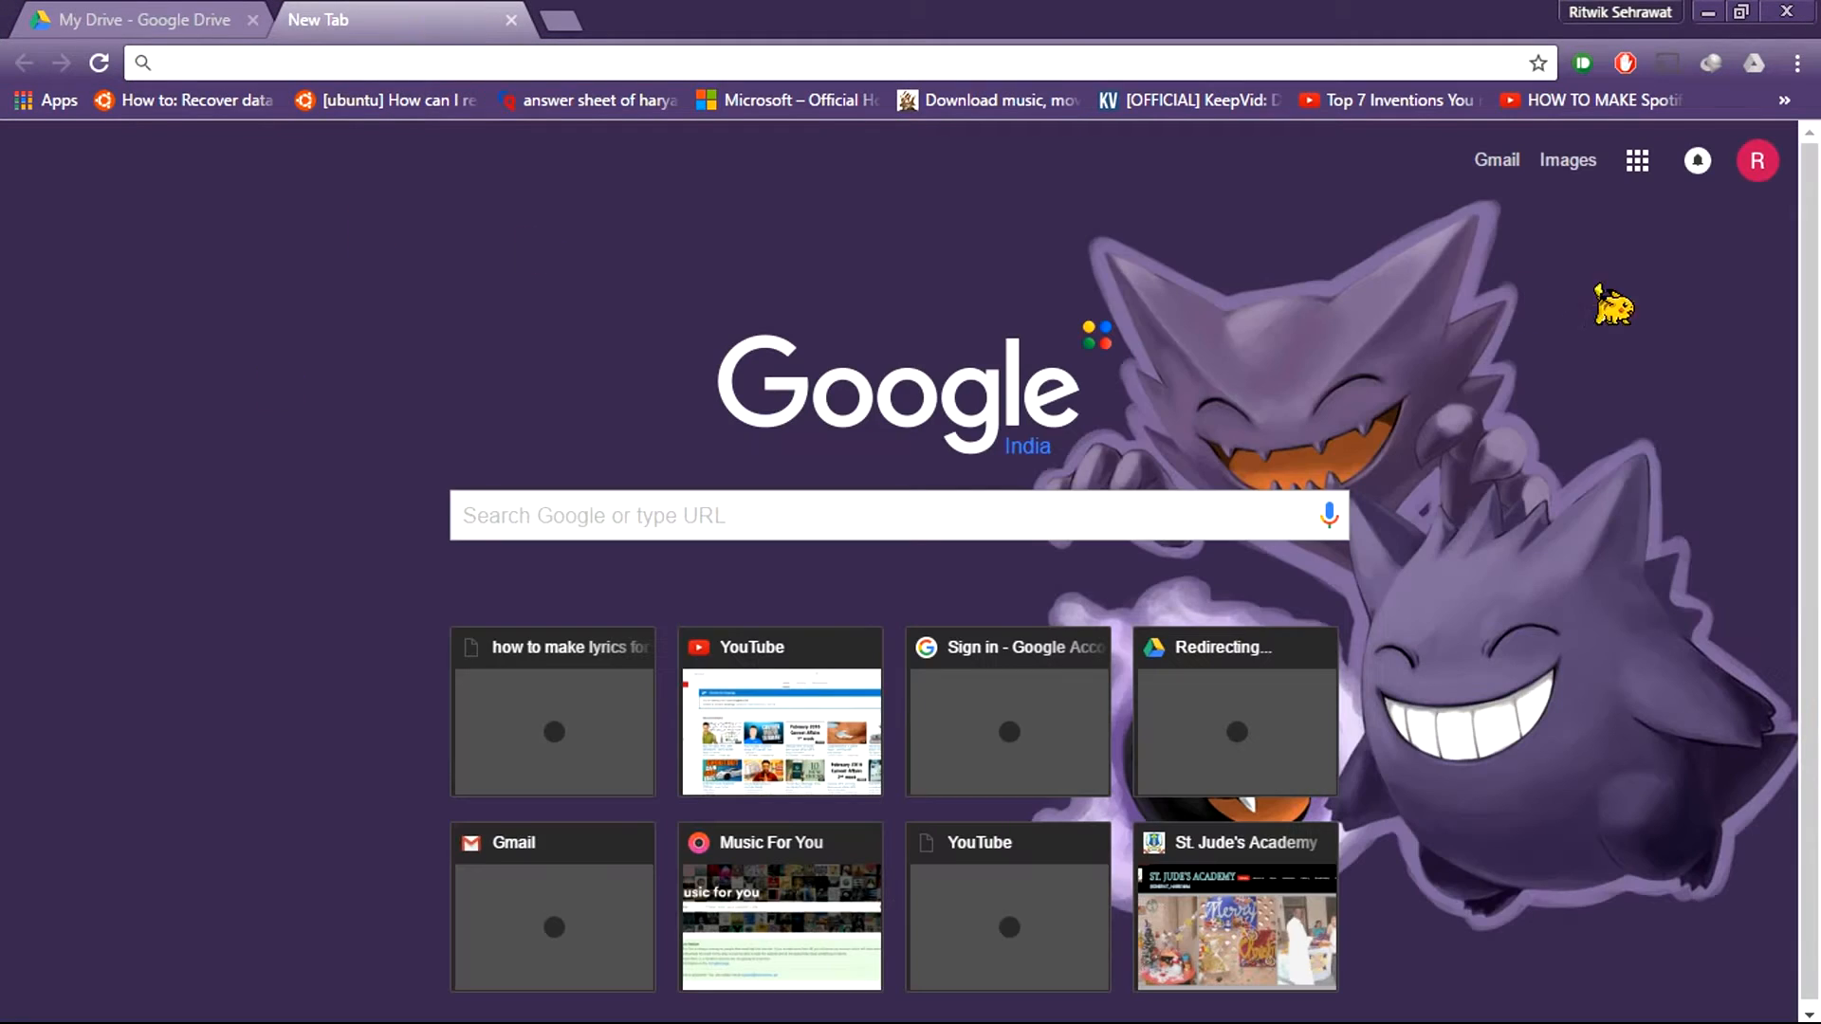
- Open Google Drive from the Google apps grid and show My Drive
left_click(1637, 159)
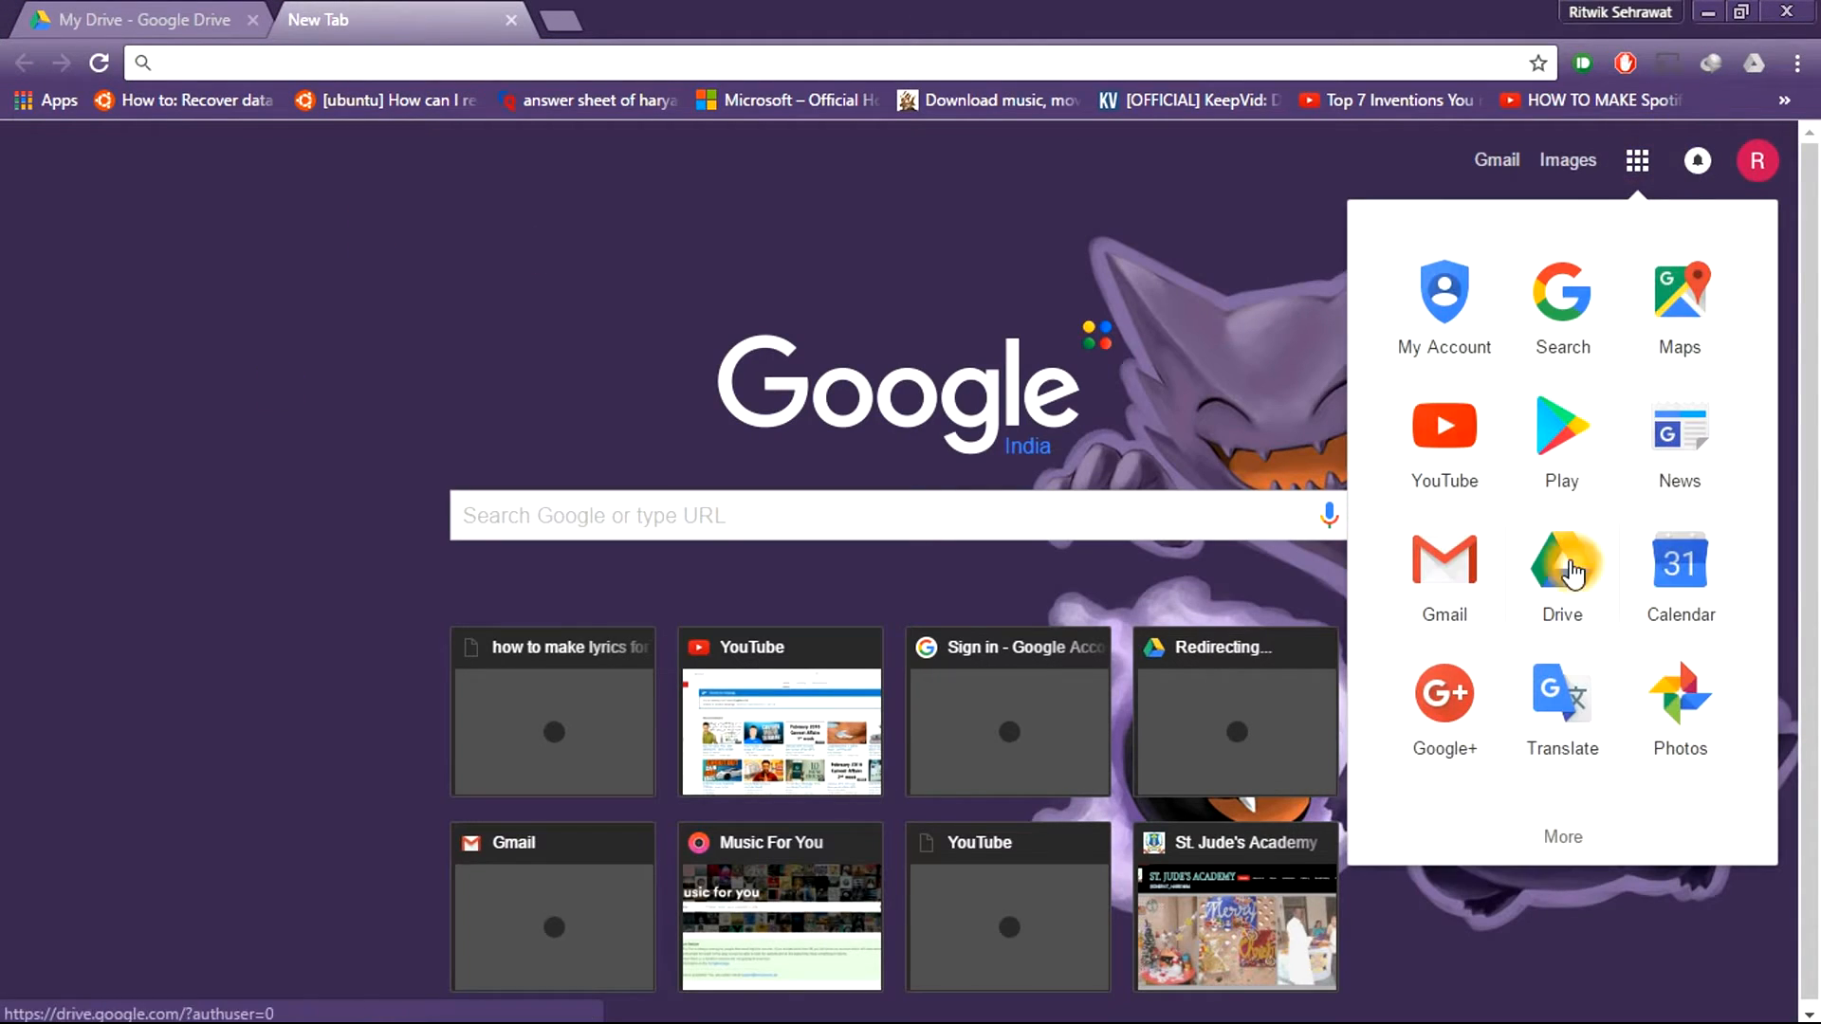
left_click(1561, 564)
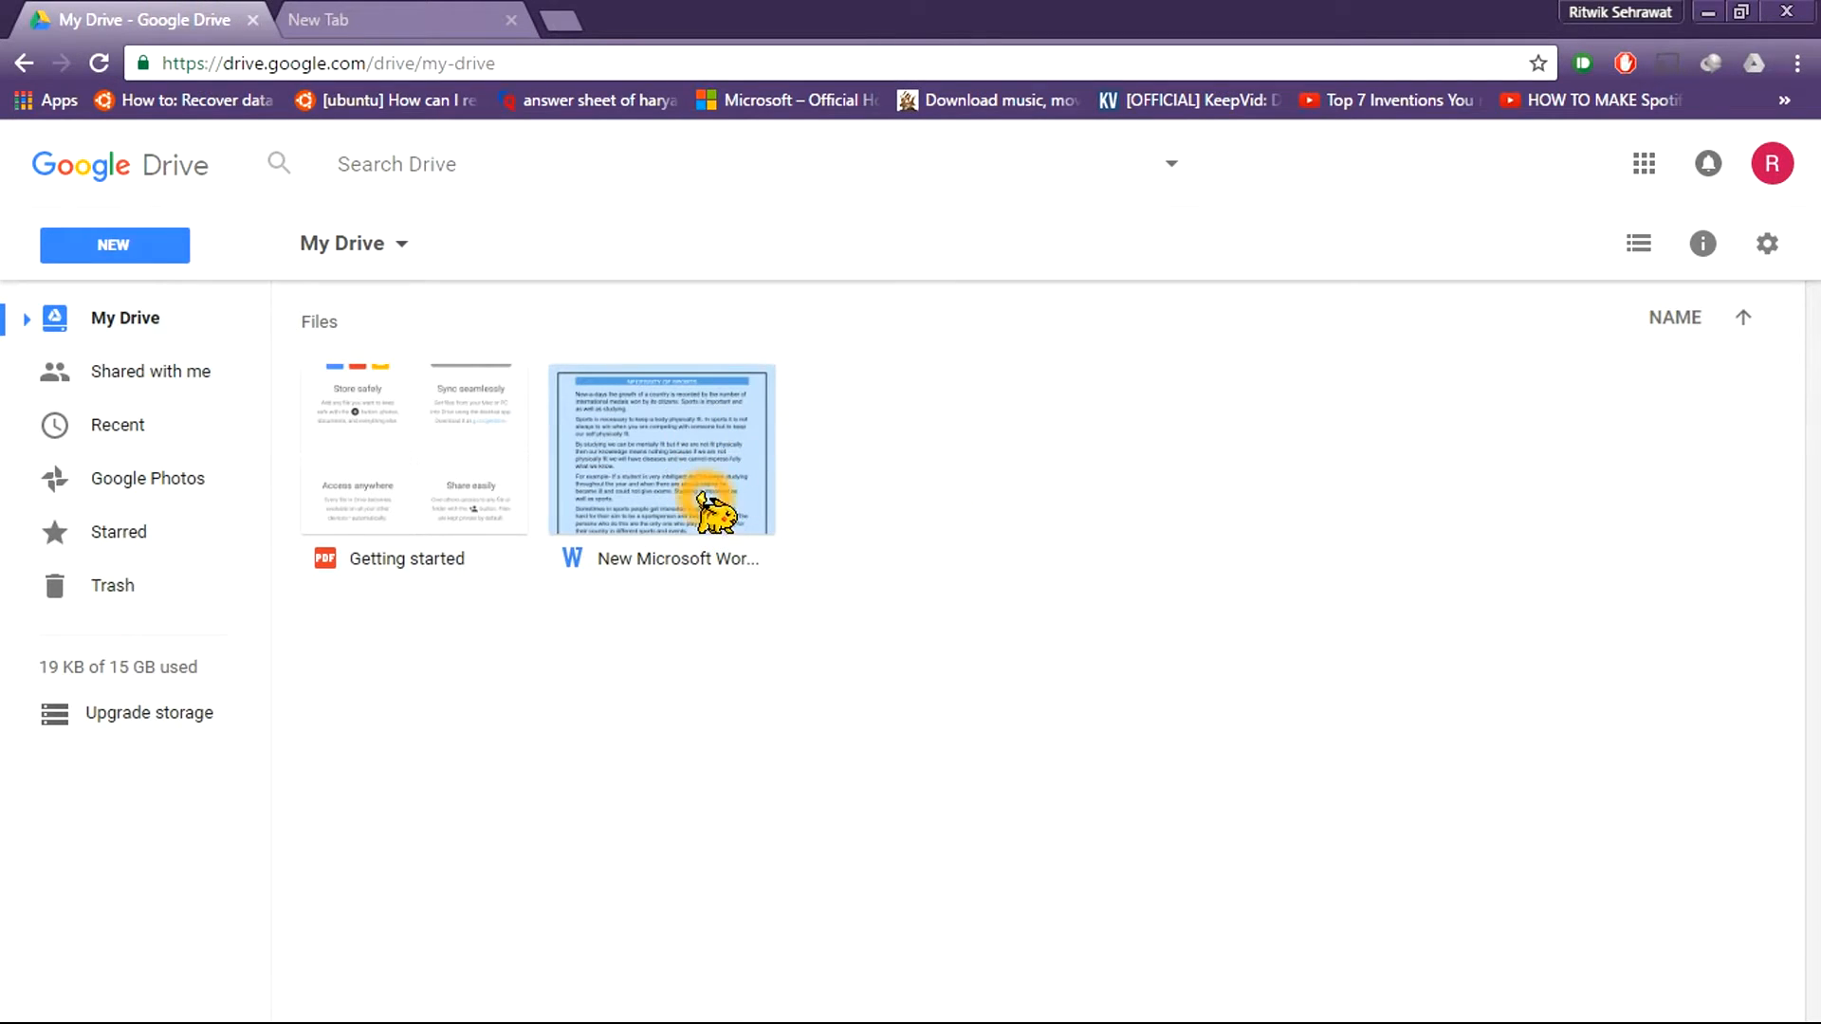
left_click(114, 245)
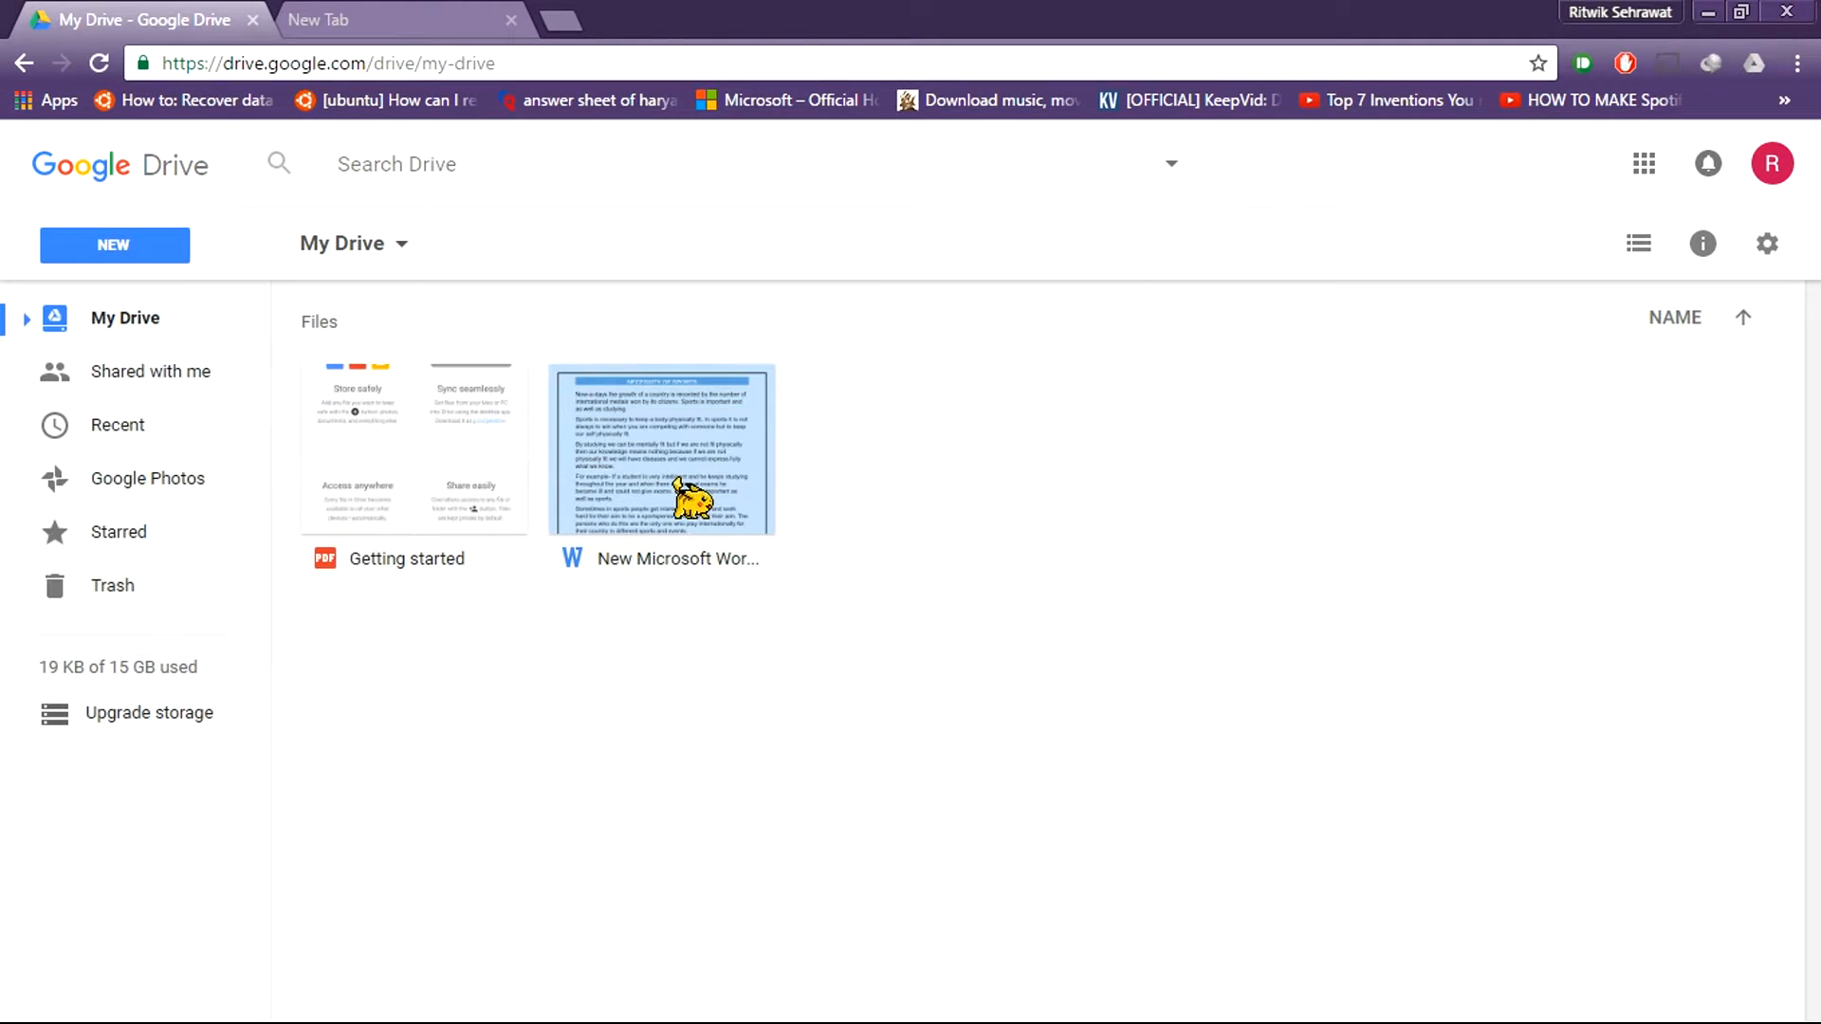
- Share the Word document as 'On - Public on the web' so anyone can view it, and save
left_click(660, 477)
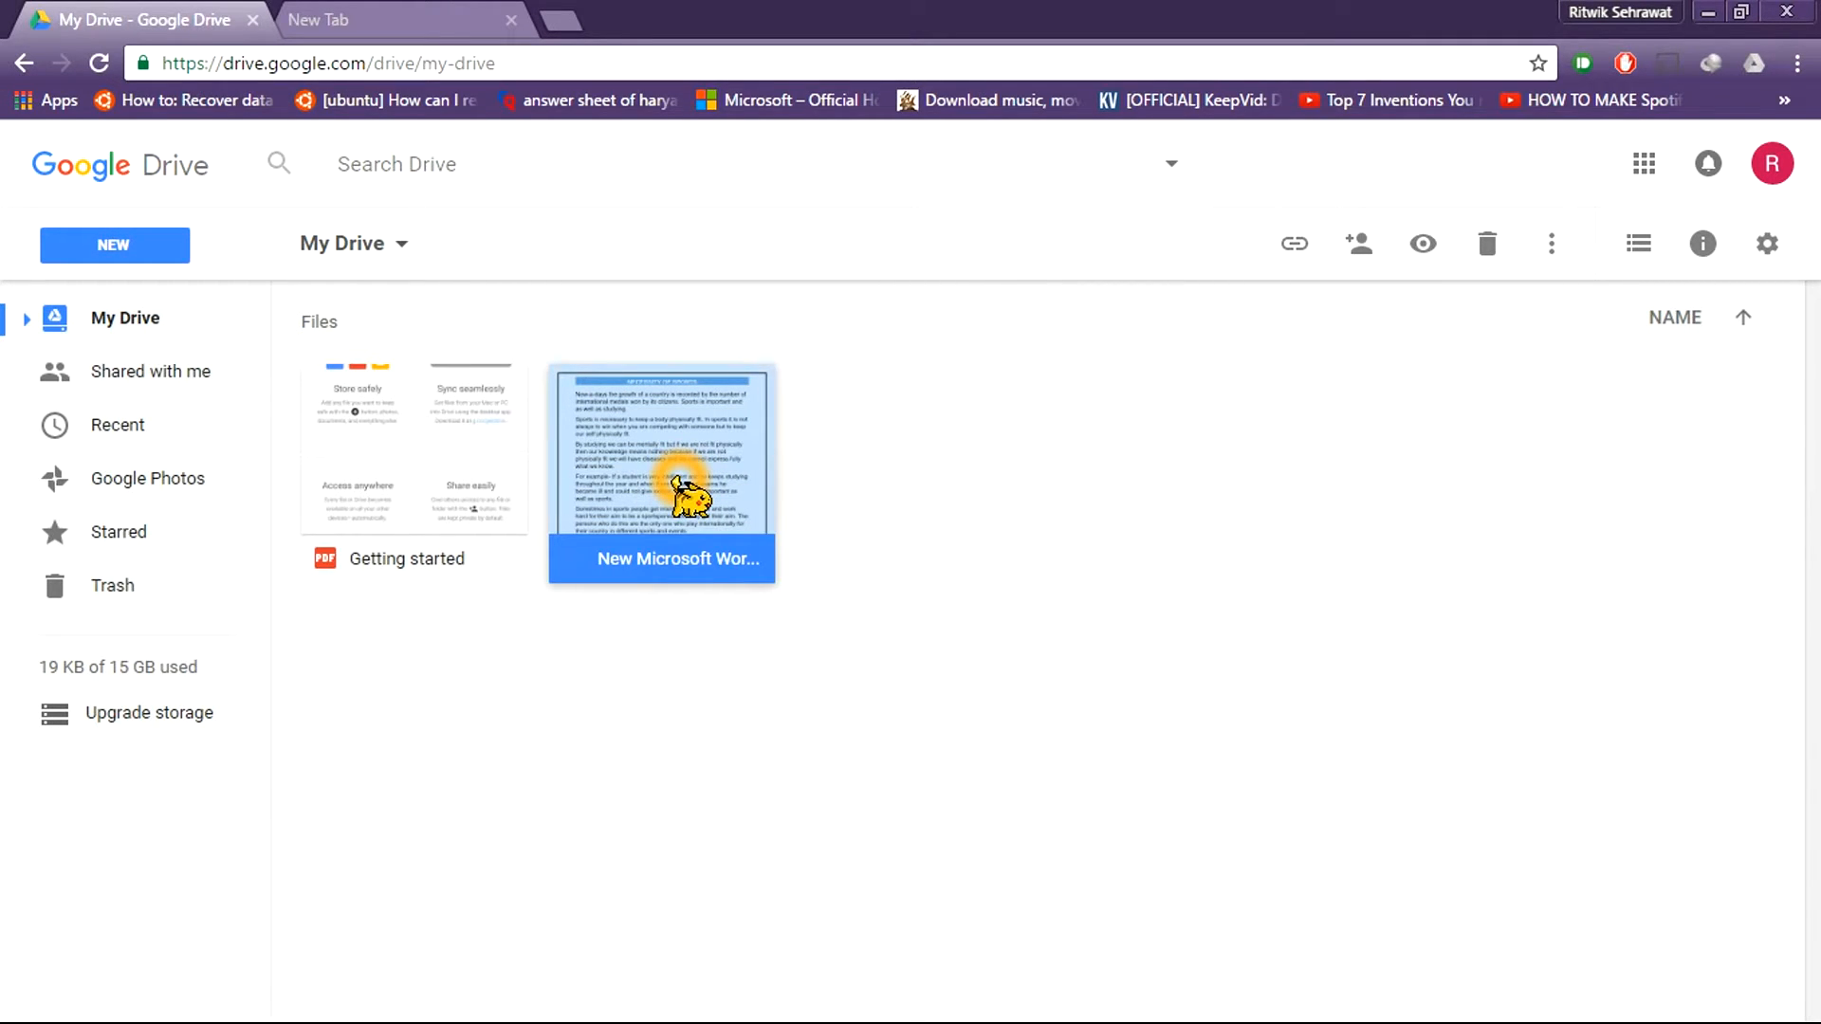
mouse_move(848, 537)
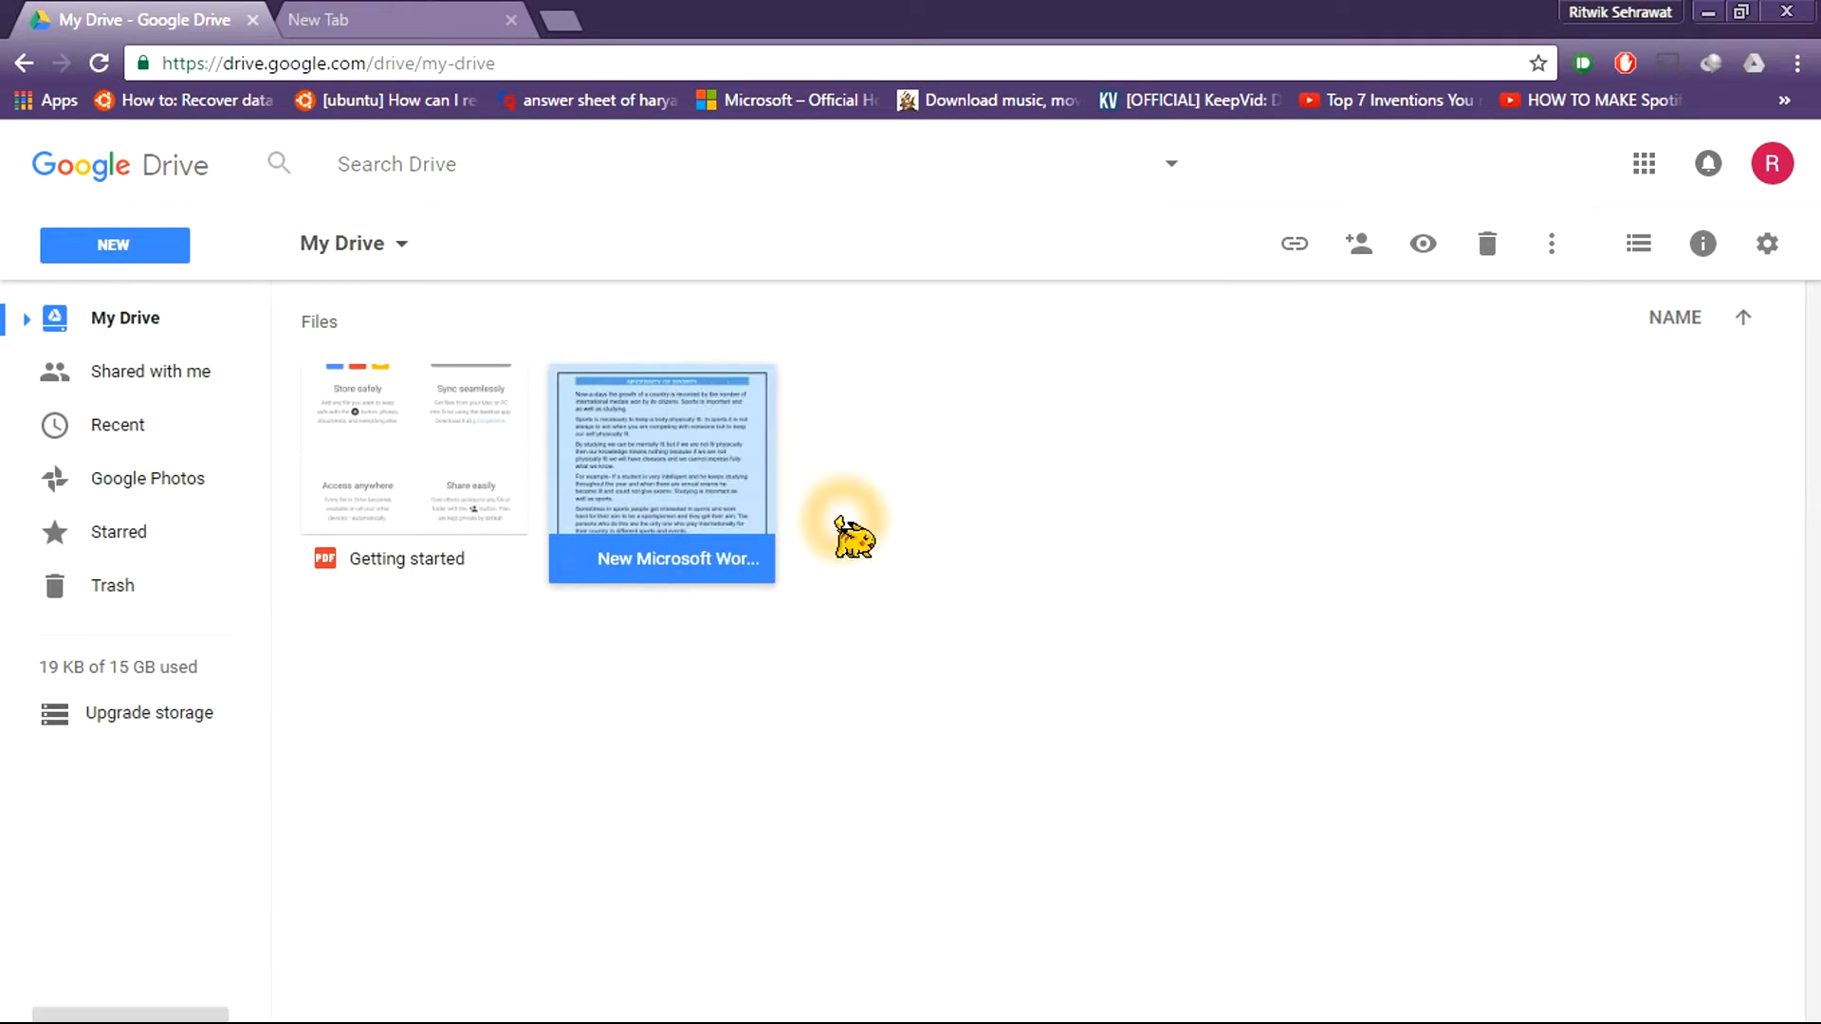
left_click(1358, 244)
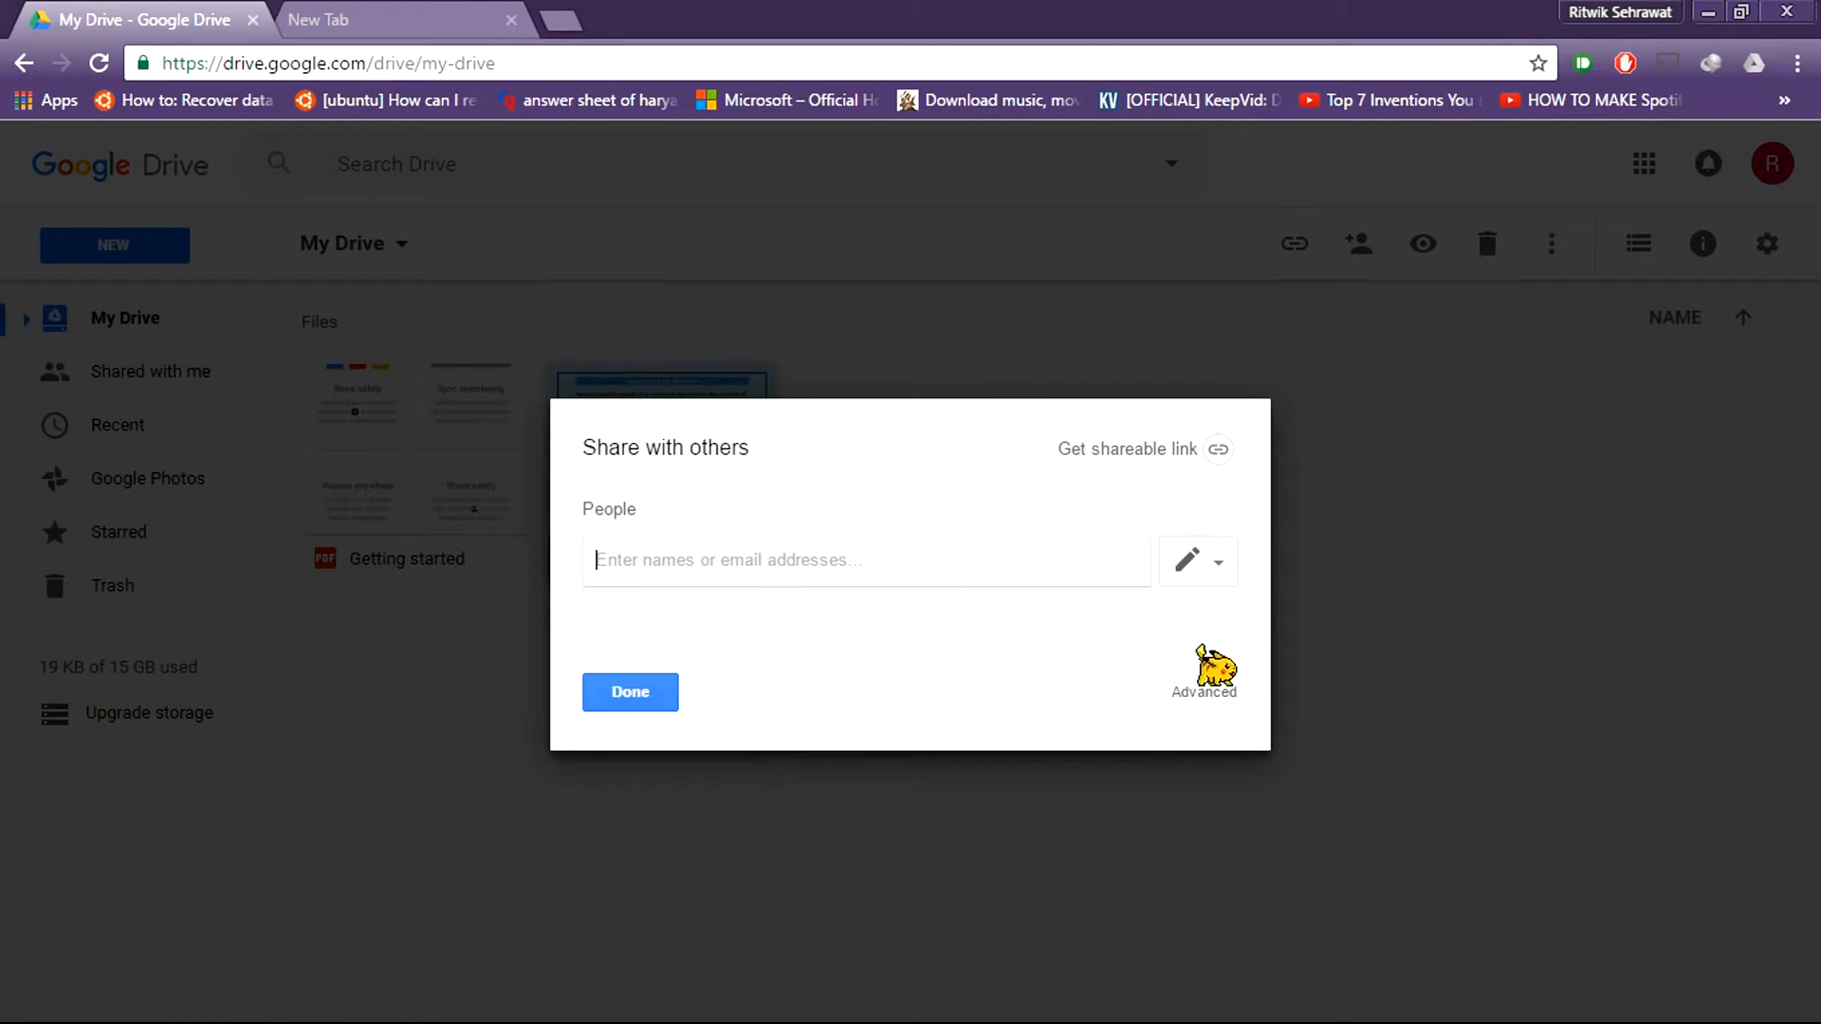
left_click(1205, 673)
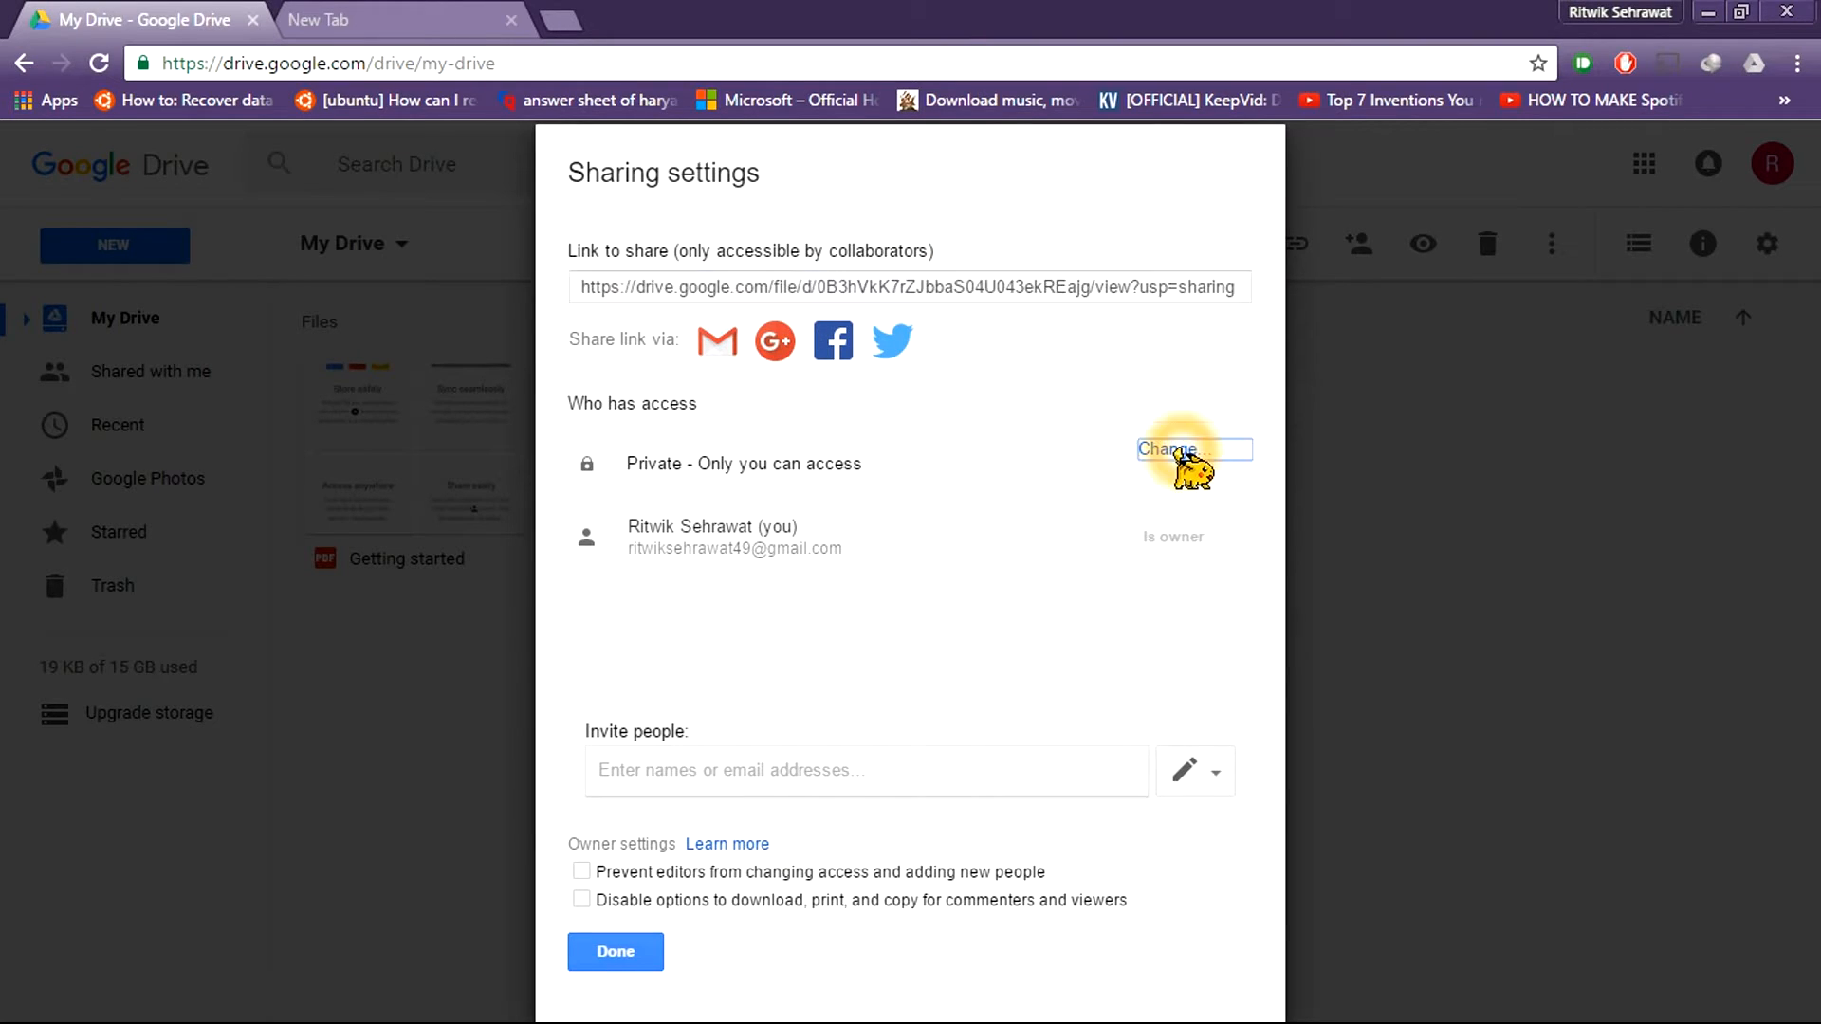
left_click(1171, 450)
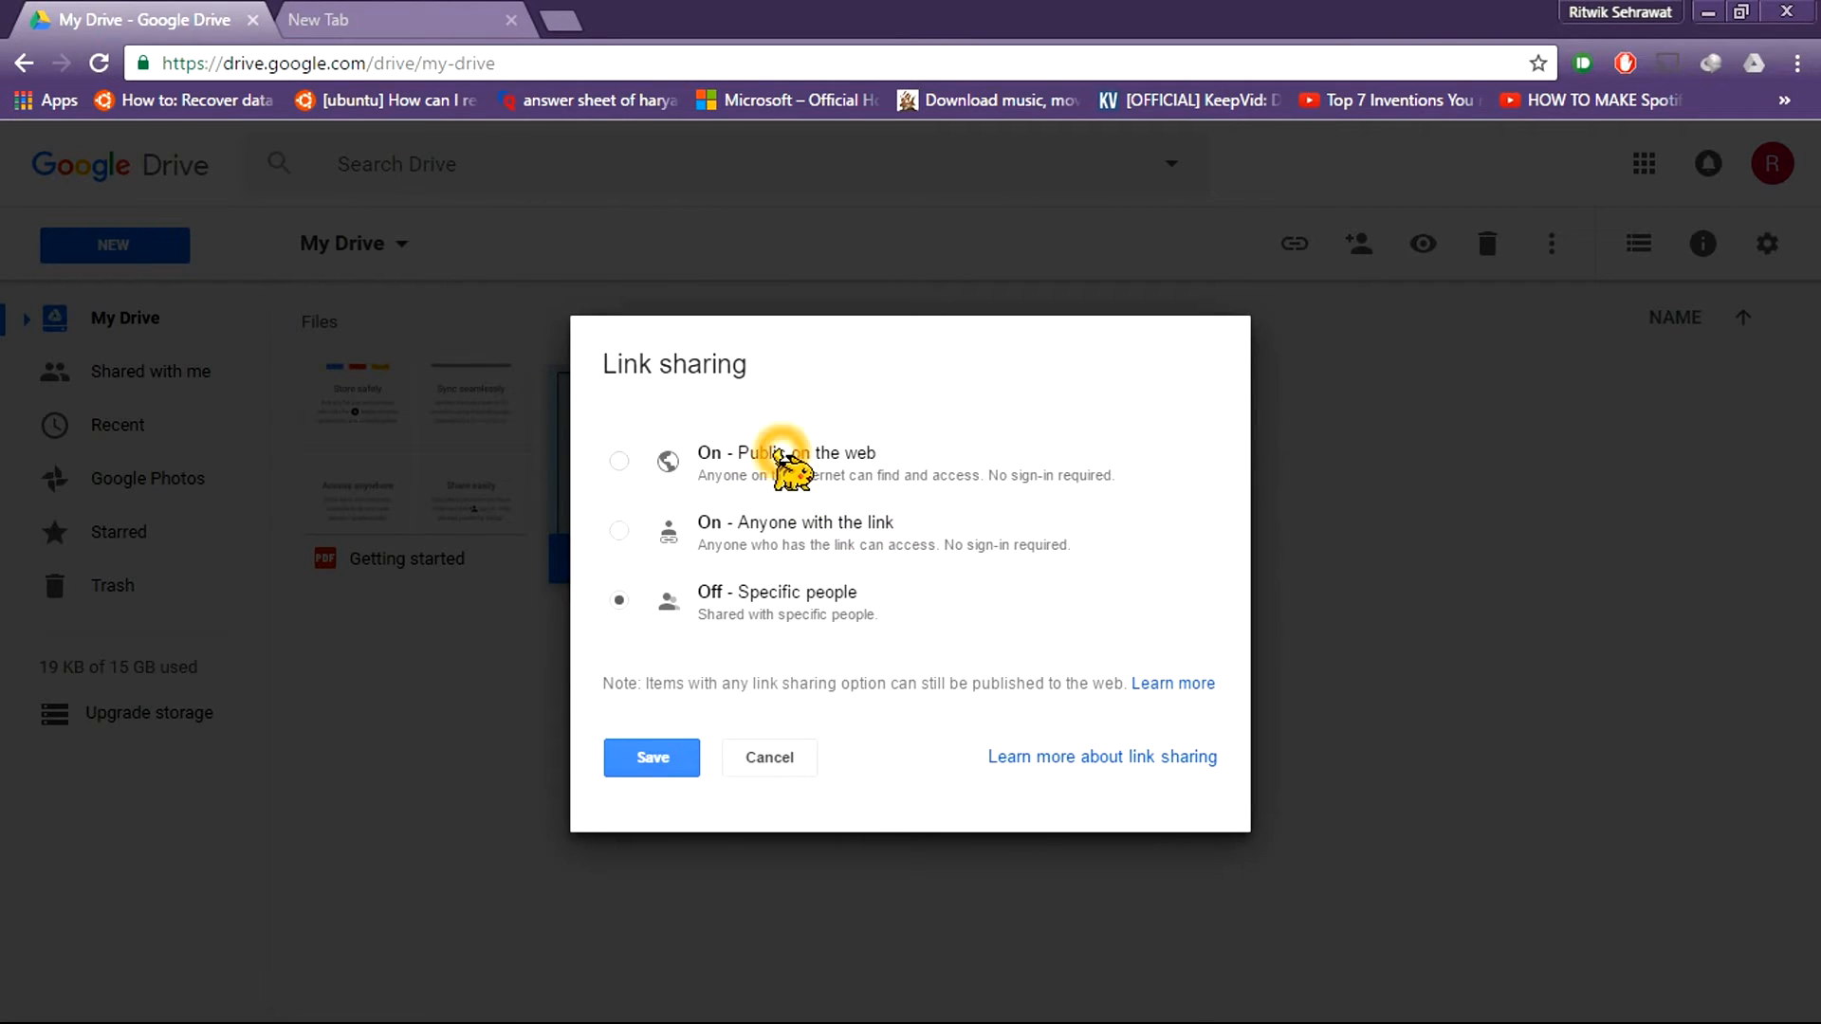
left_click(619, 461)
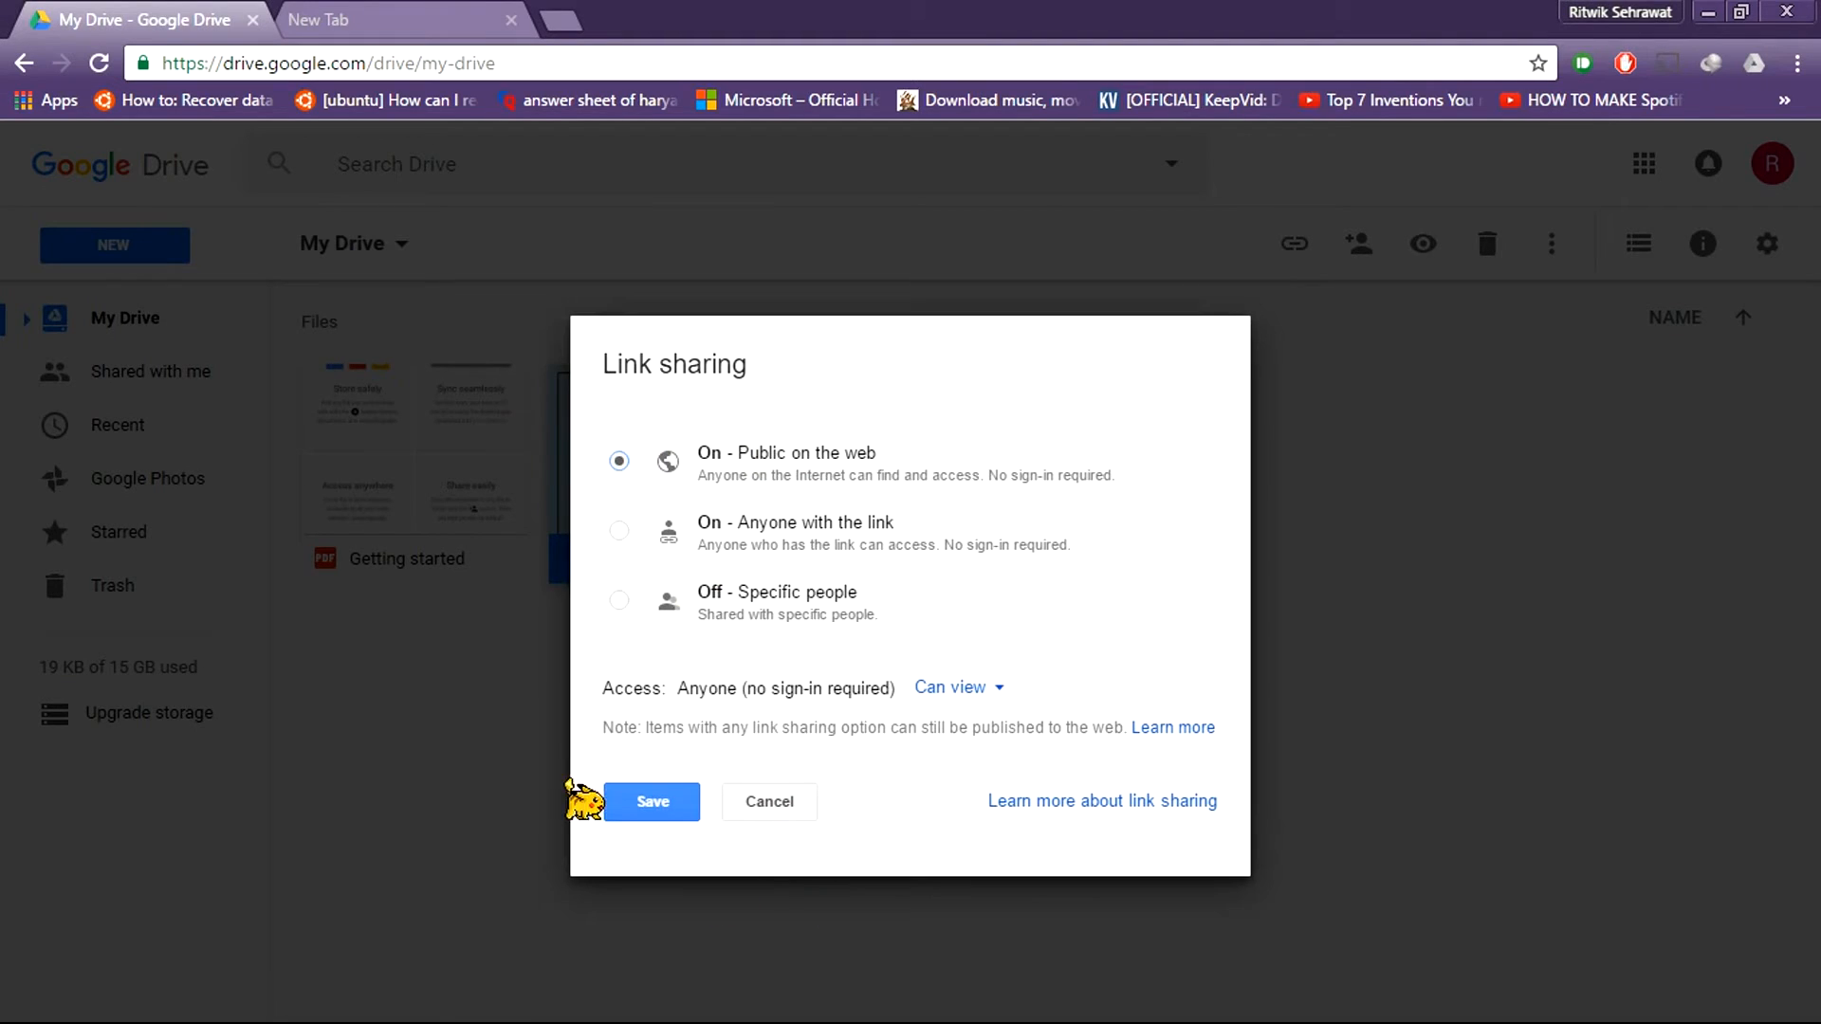
left_click(651, 800)
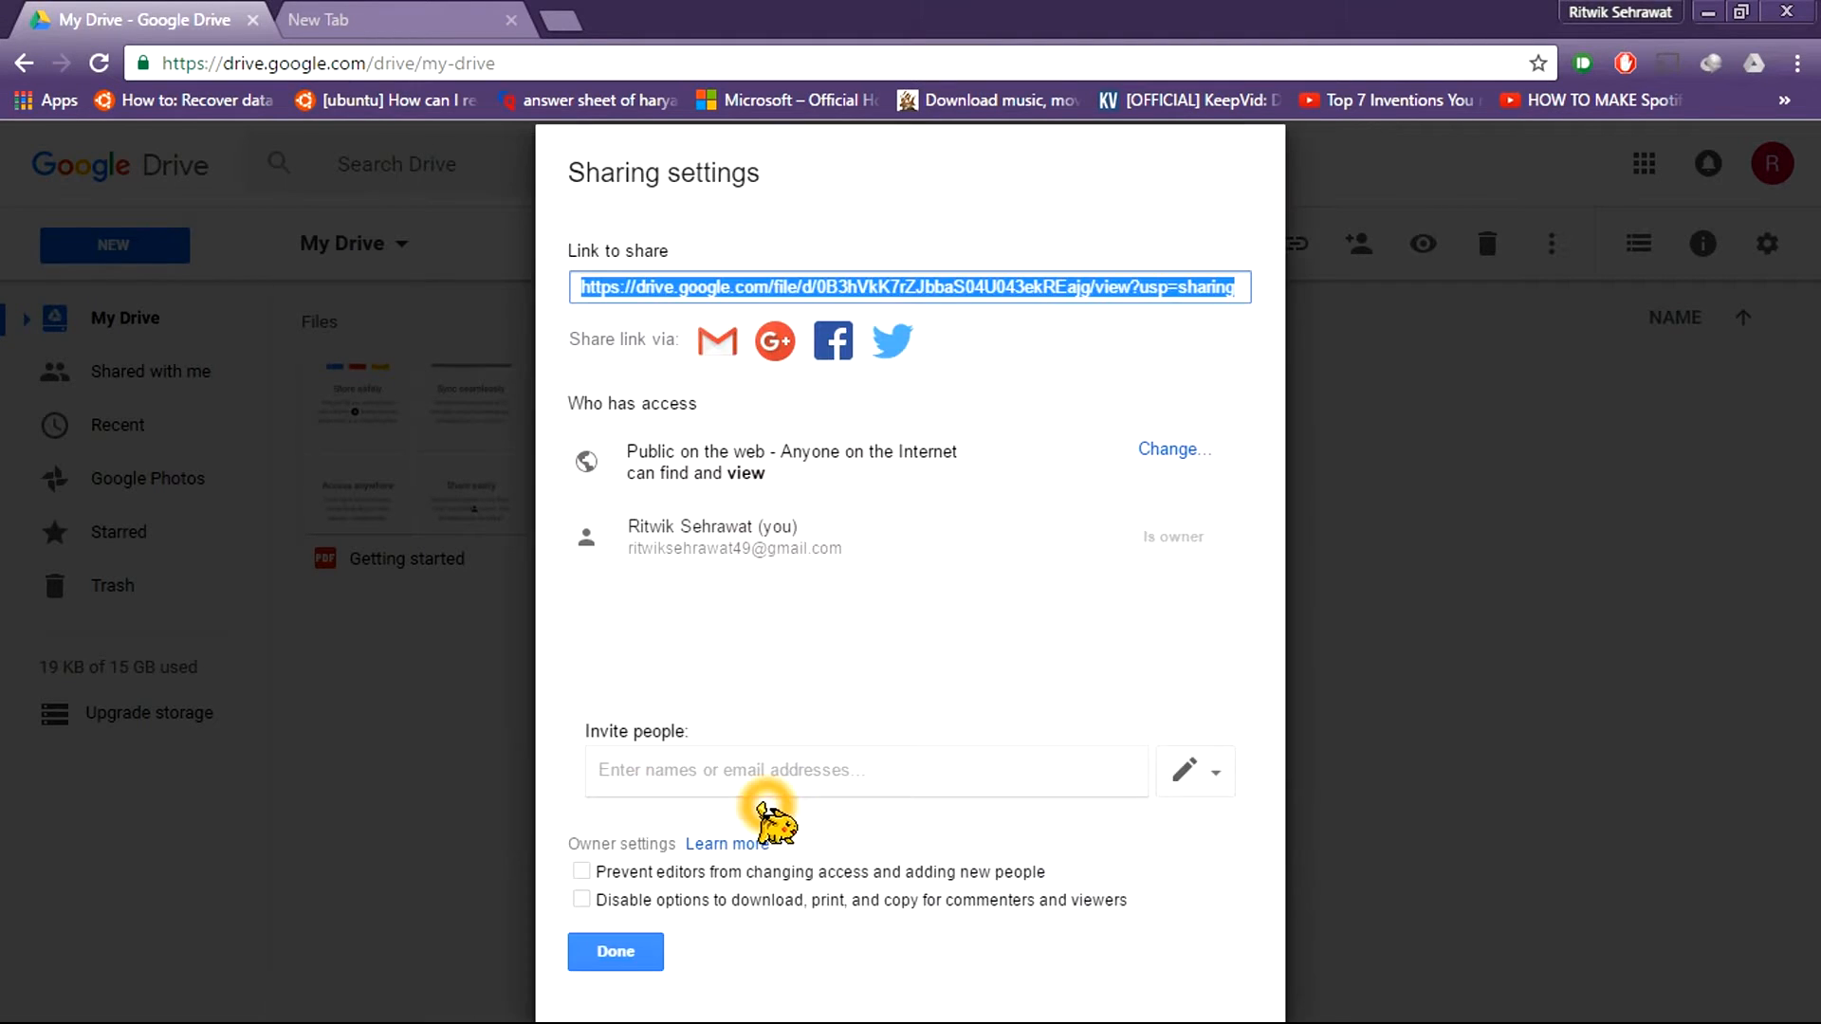
mouse_move(1178, 304)
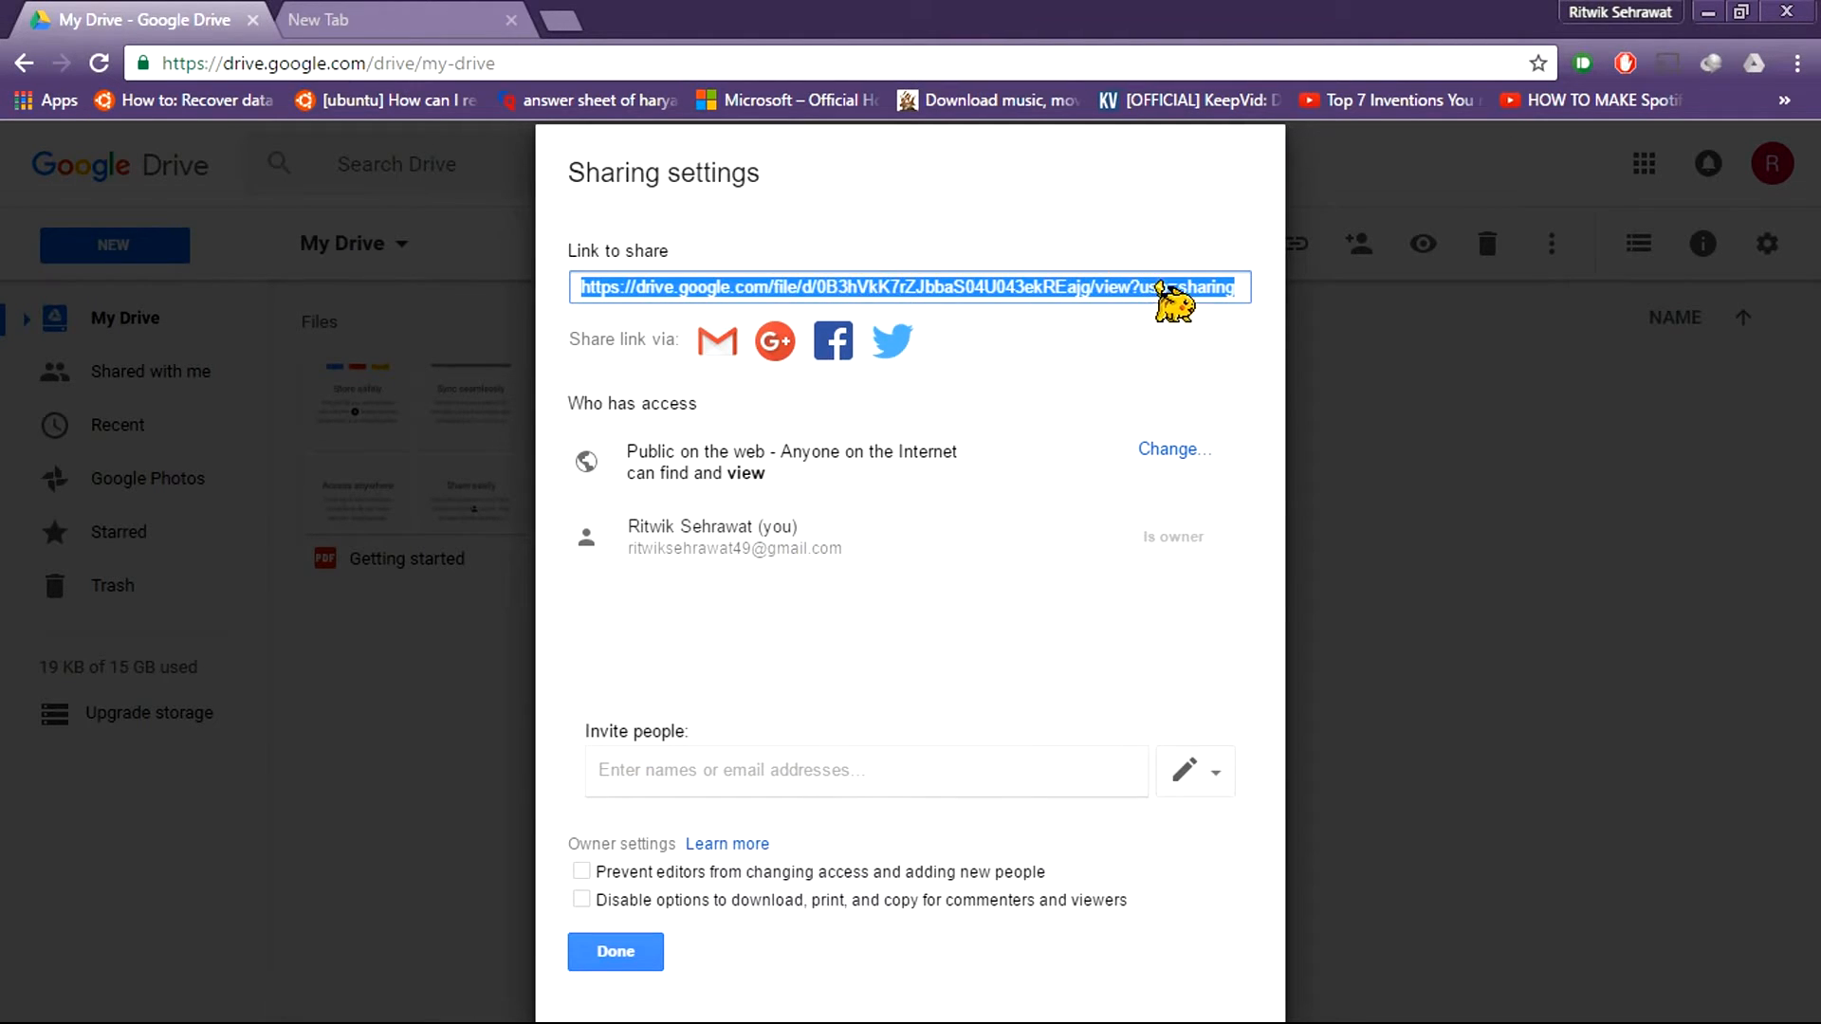
- Paste the Drive share link into Notepad below the export=download URL prefix
right_click(1172, 286)
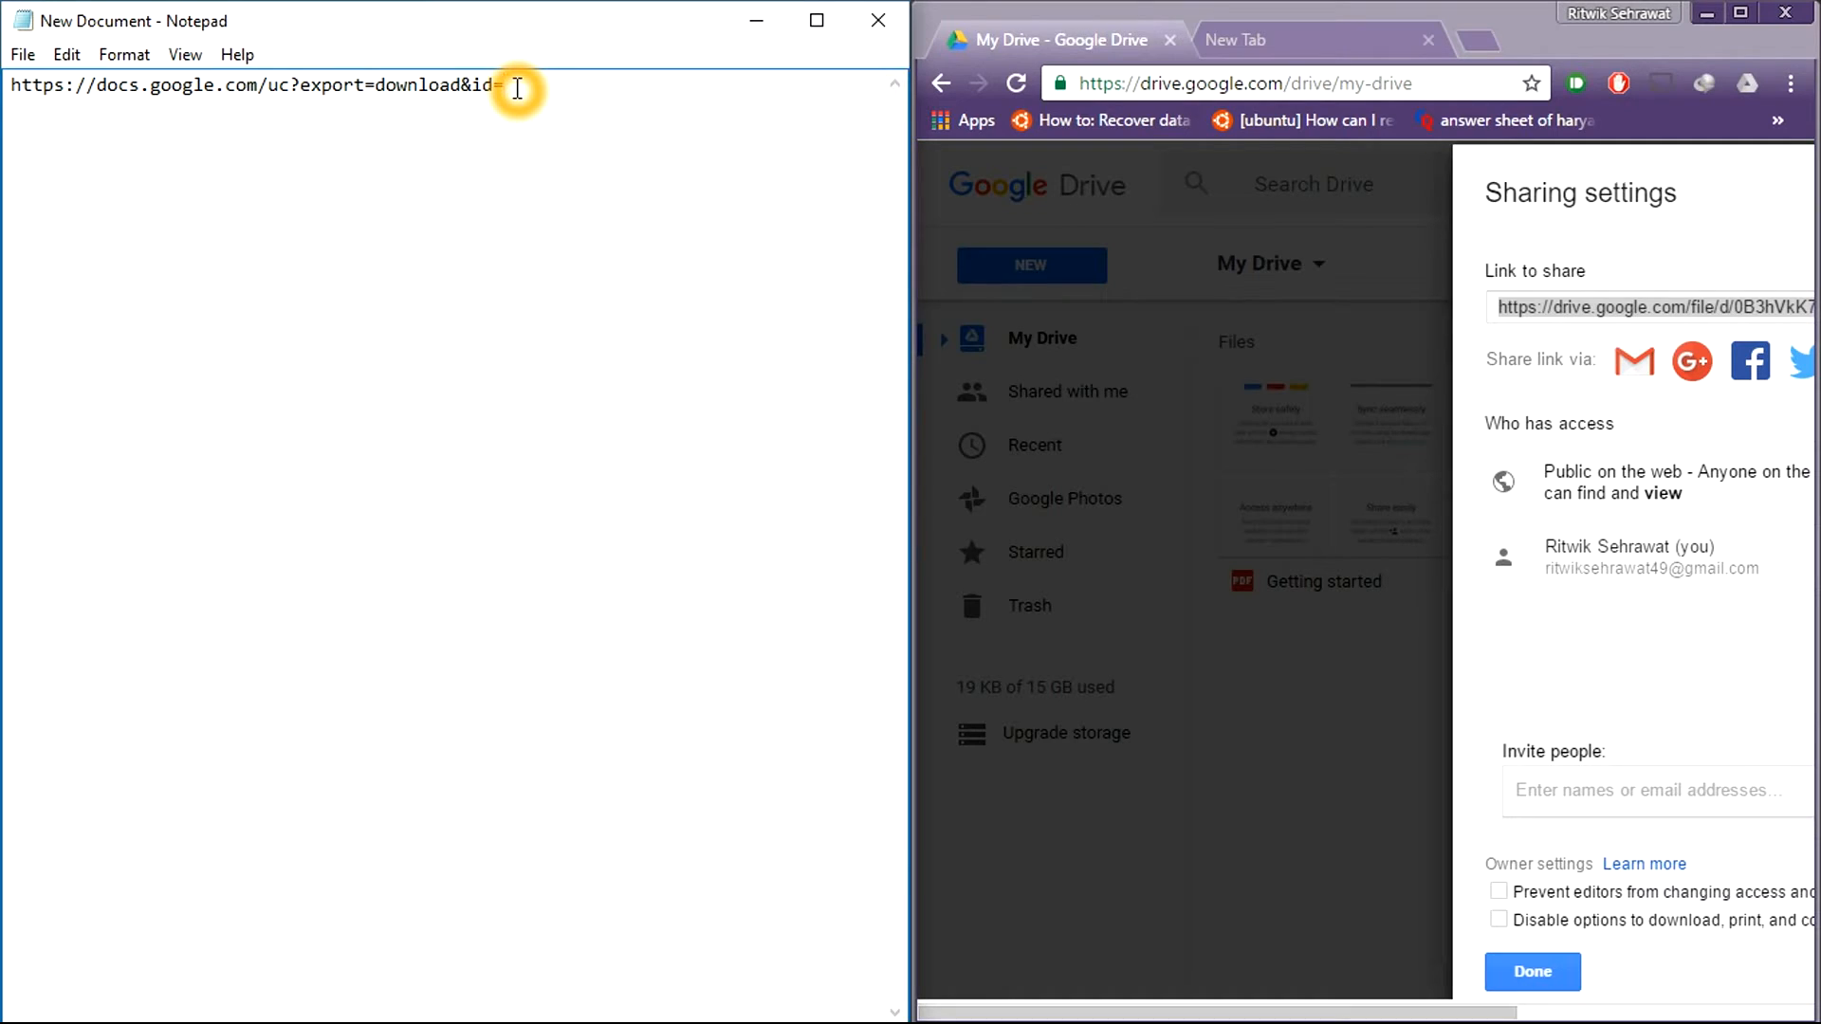
right_click(516, 89)
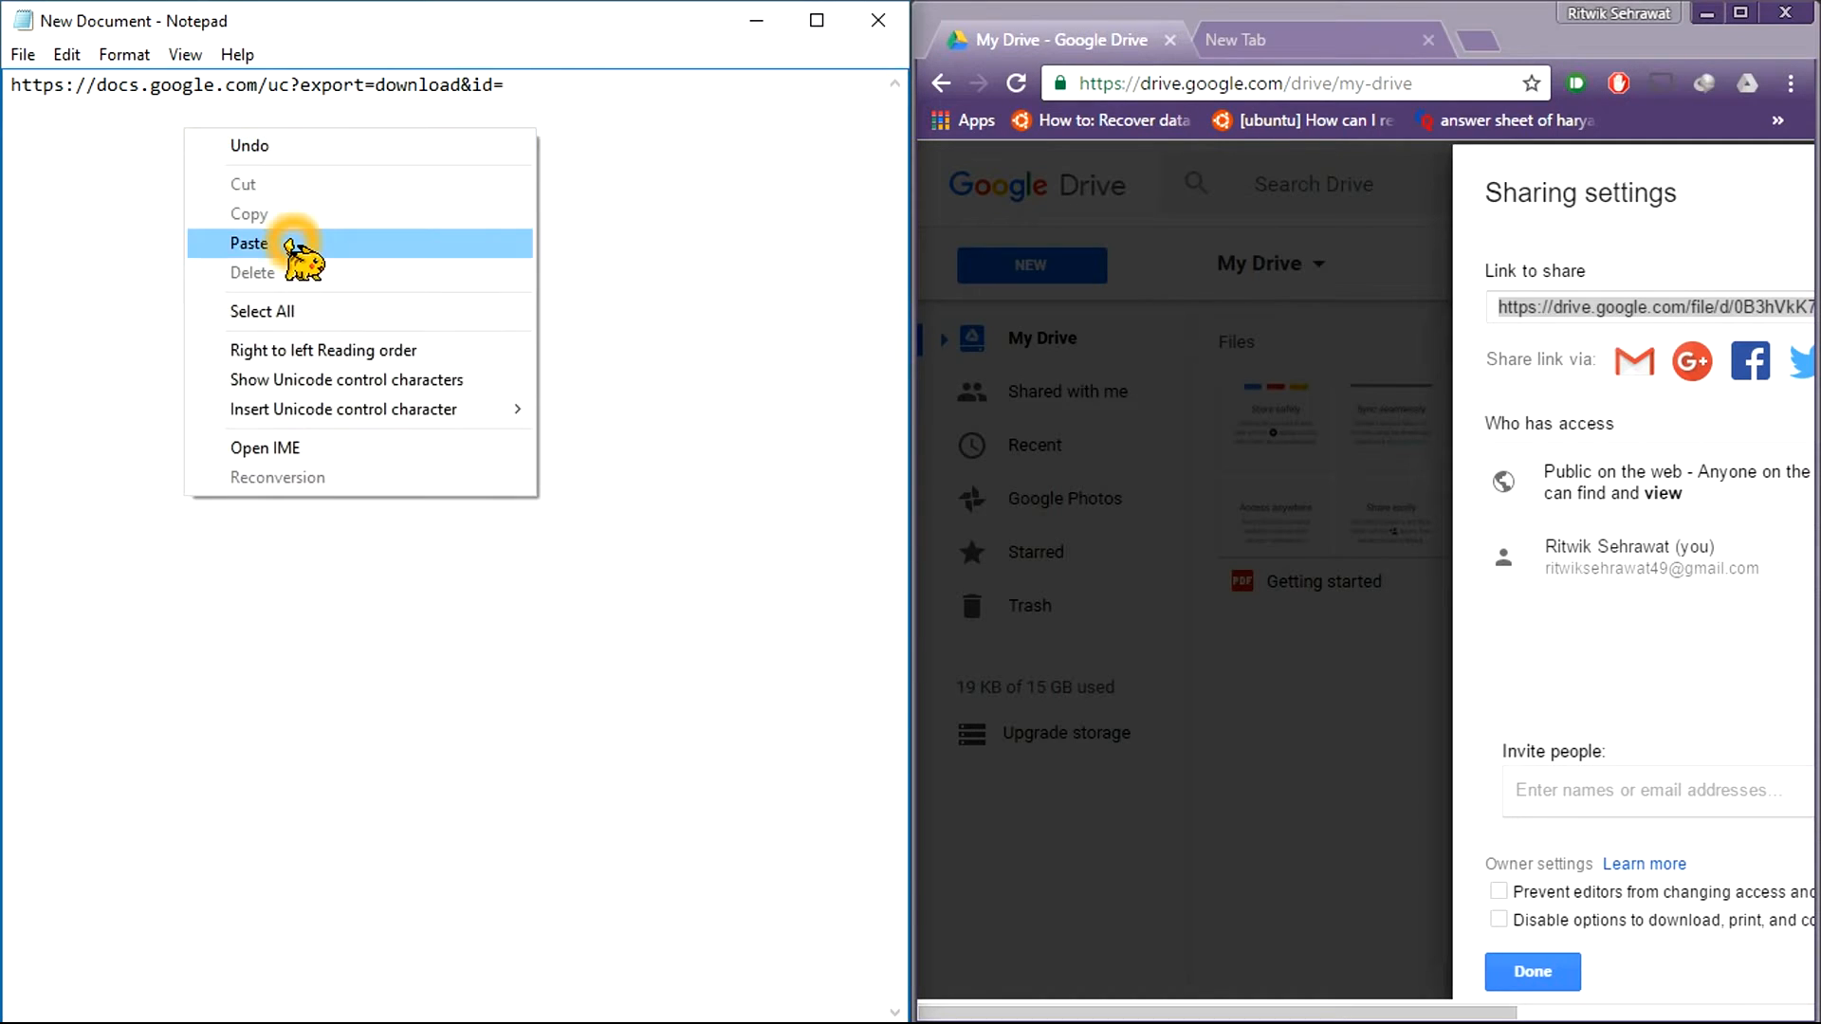
left_click(250, 243)
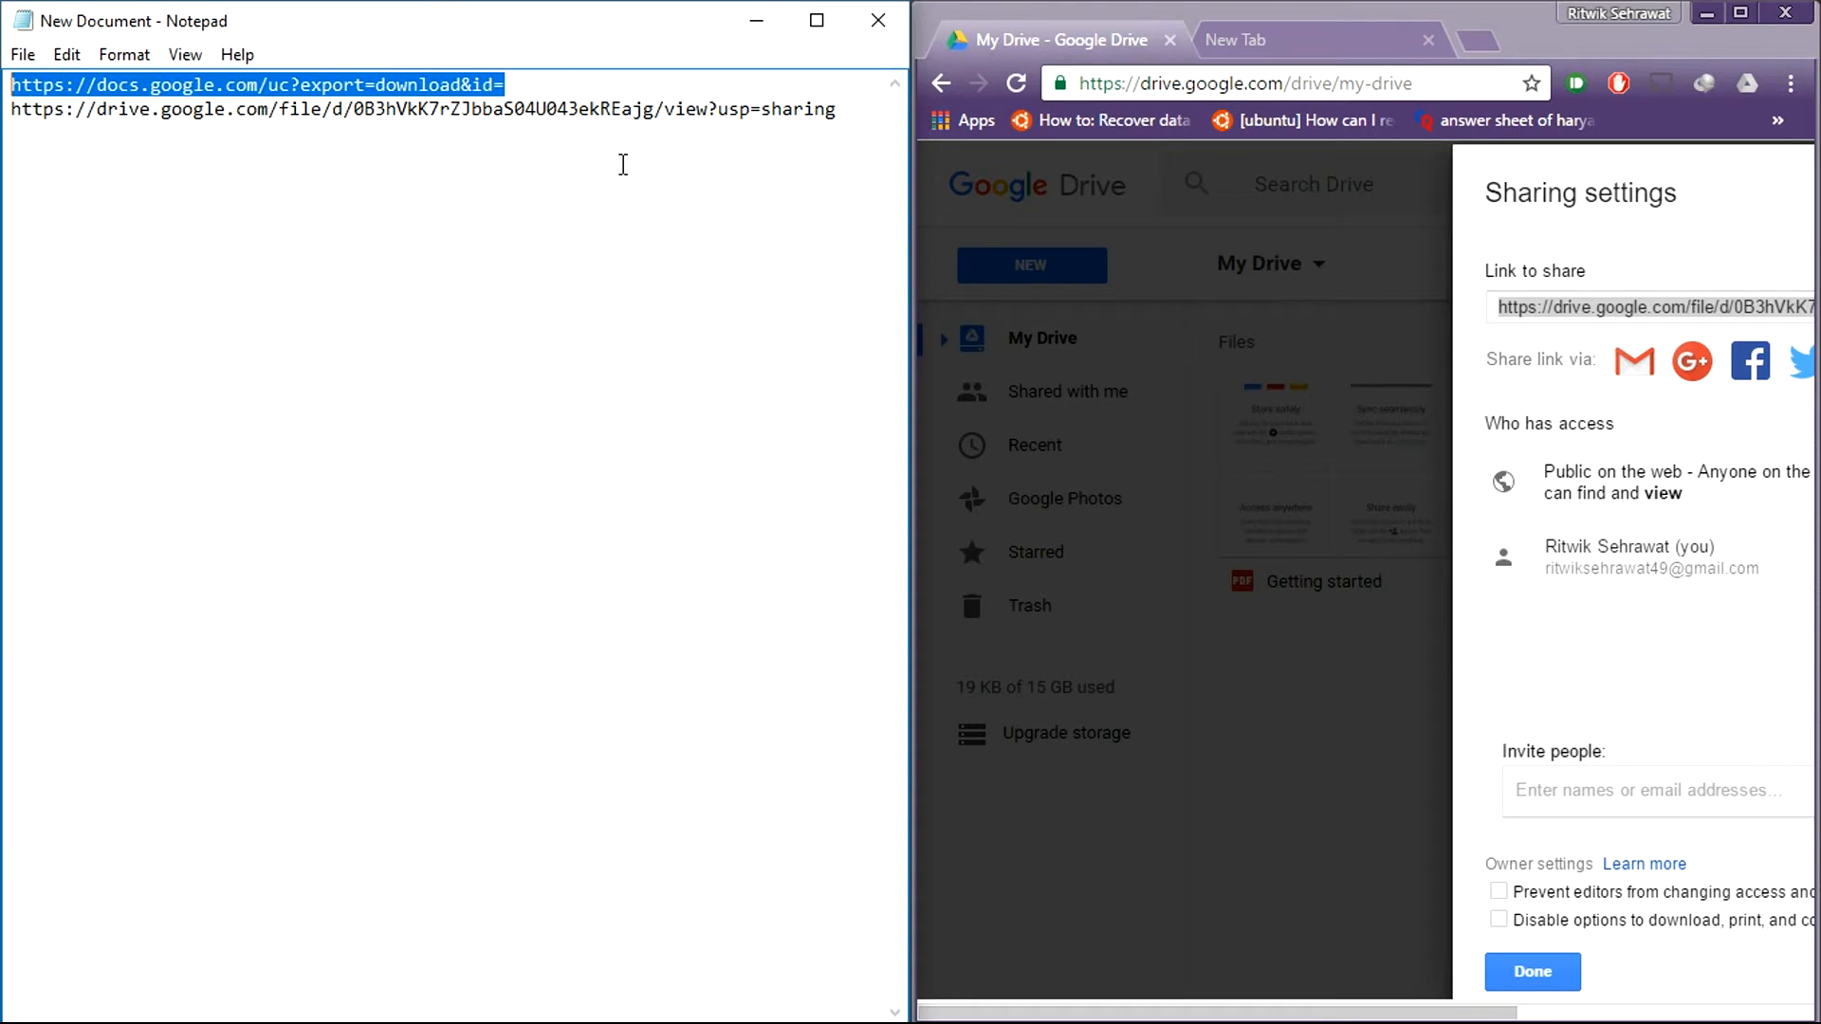
- Copy just the file ID between /d/ and /view from the pasted link
left_click(338, 110)
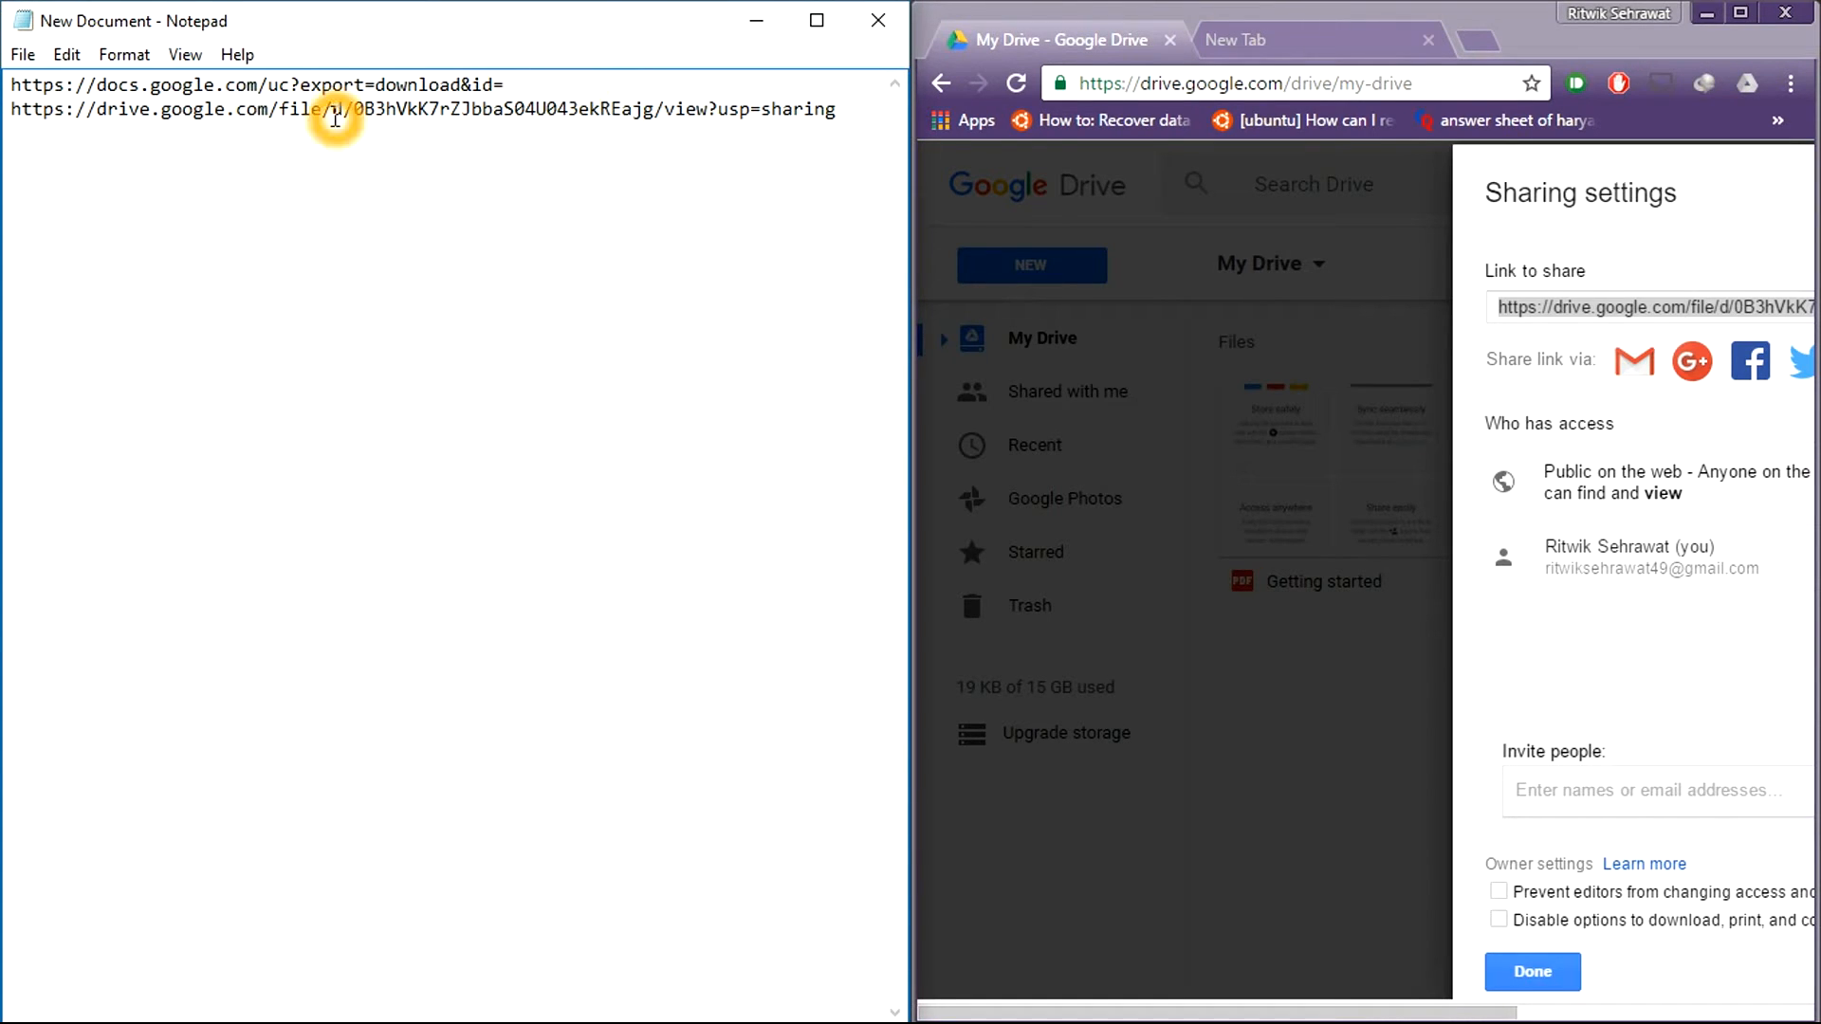
mouse_move(638, 110)
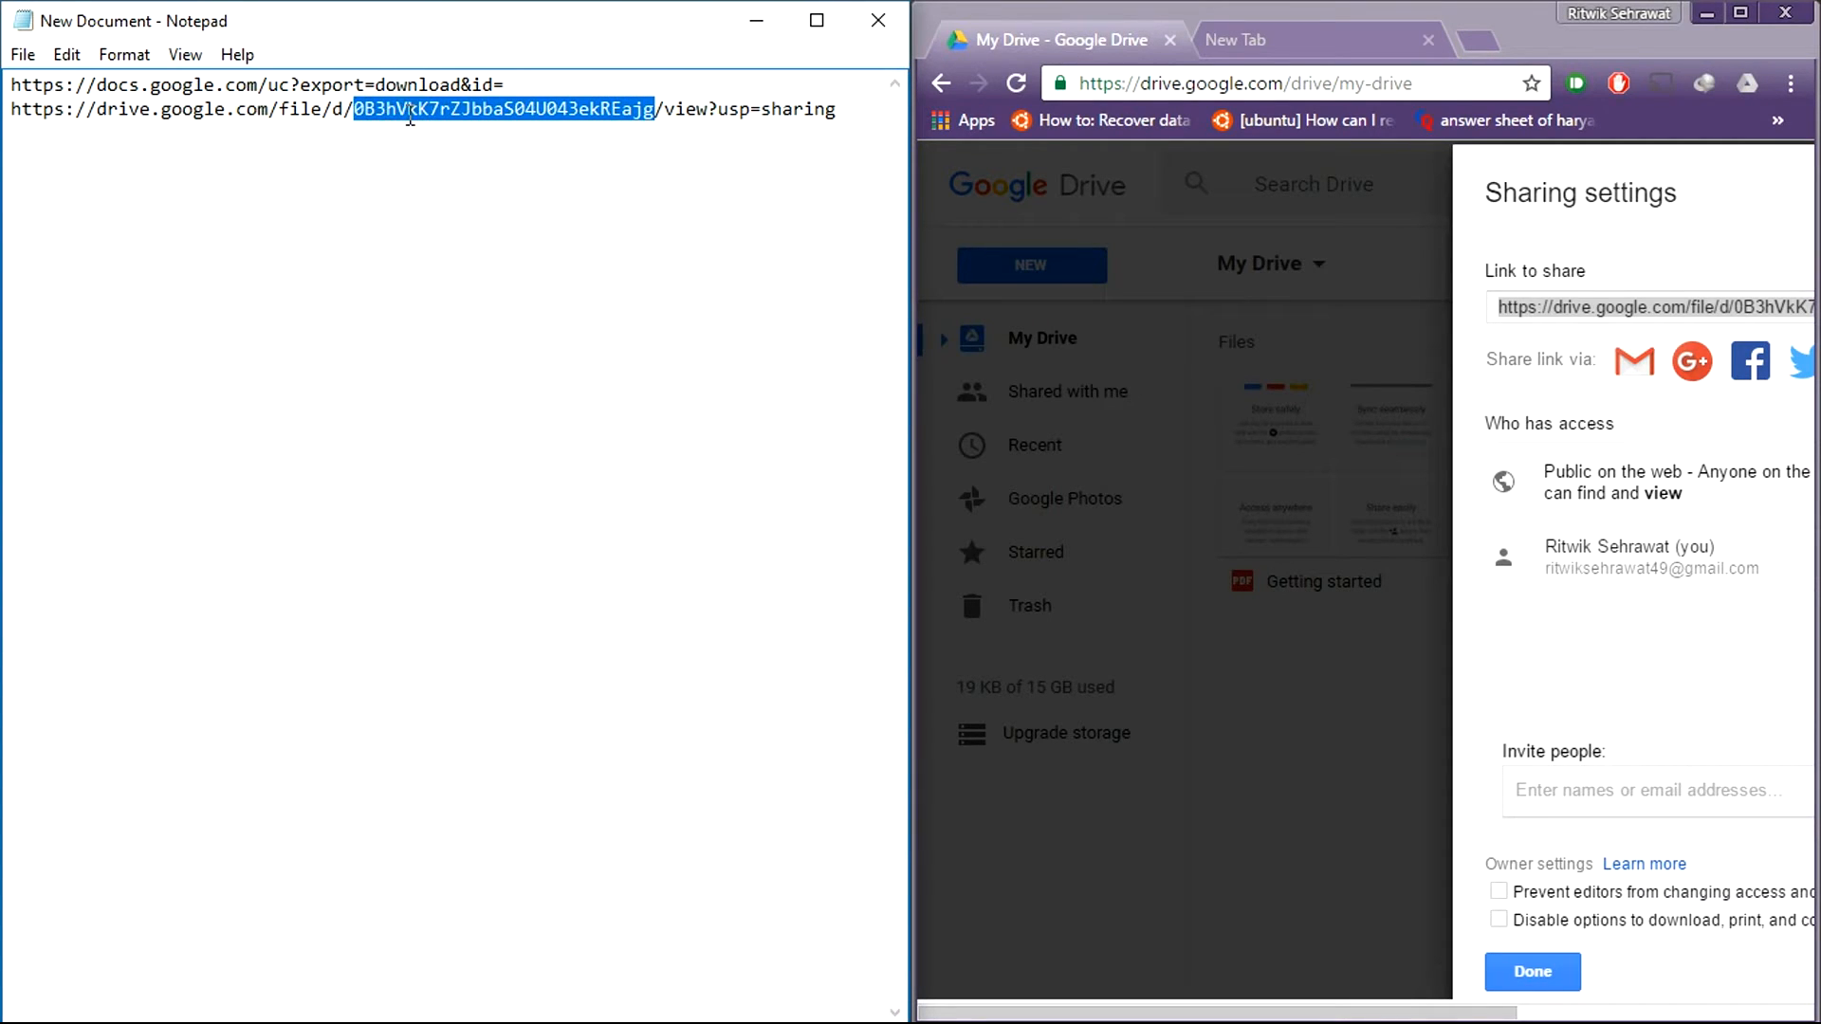
right_click(406, 110)
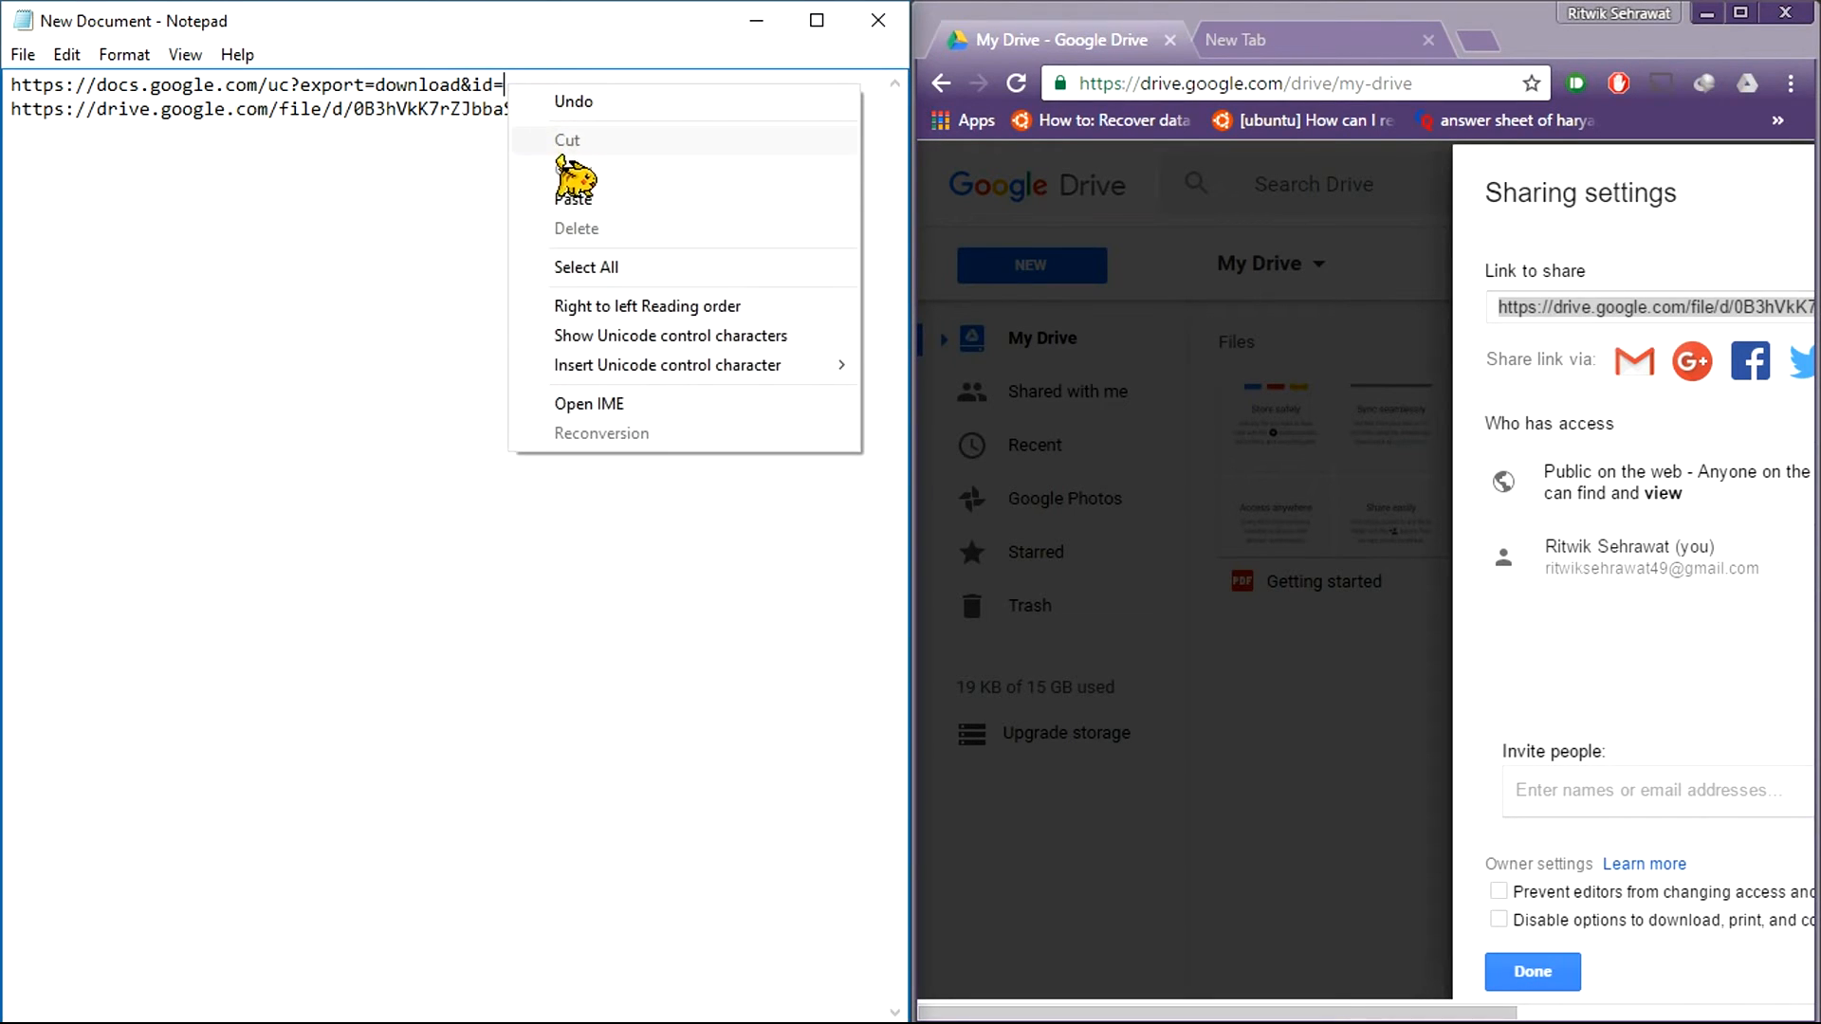
- Complete the direct-download URL with the file ID, open it in Chrome, and close Notepad unsaved
left_click(573, 195)
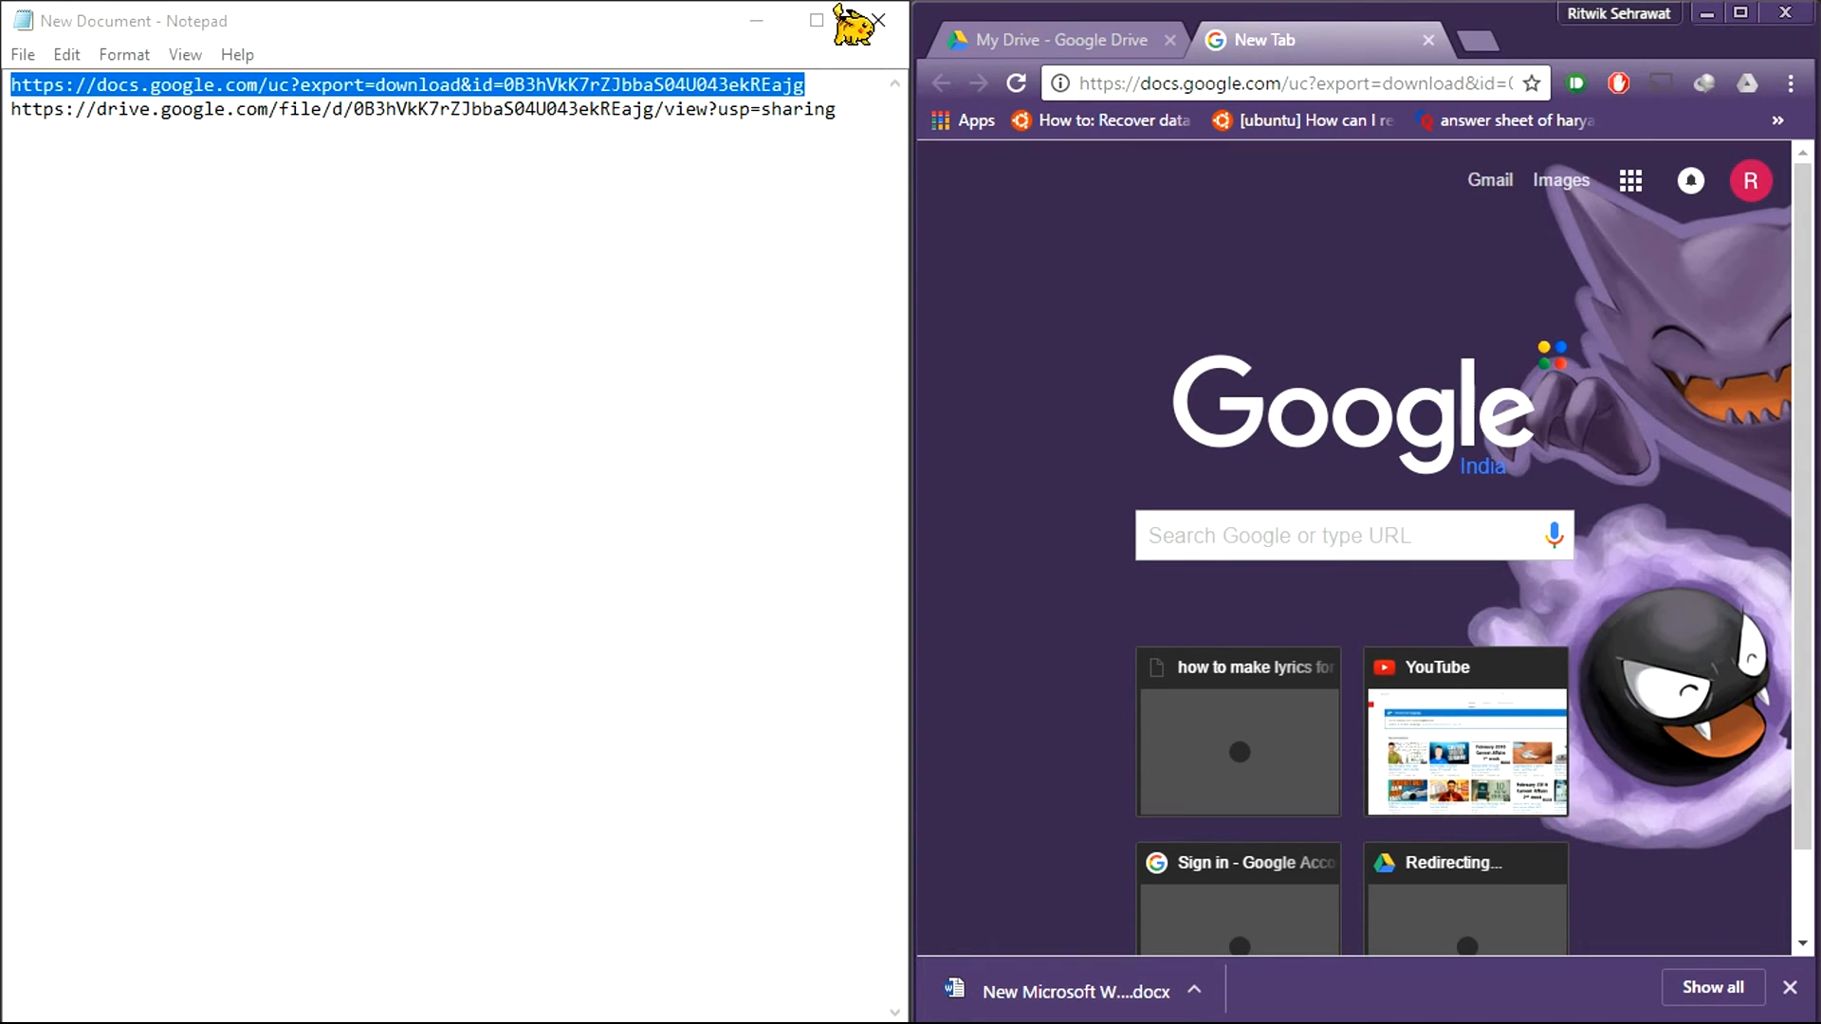
left_click(878, 19)
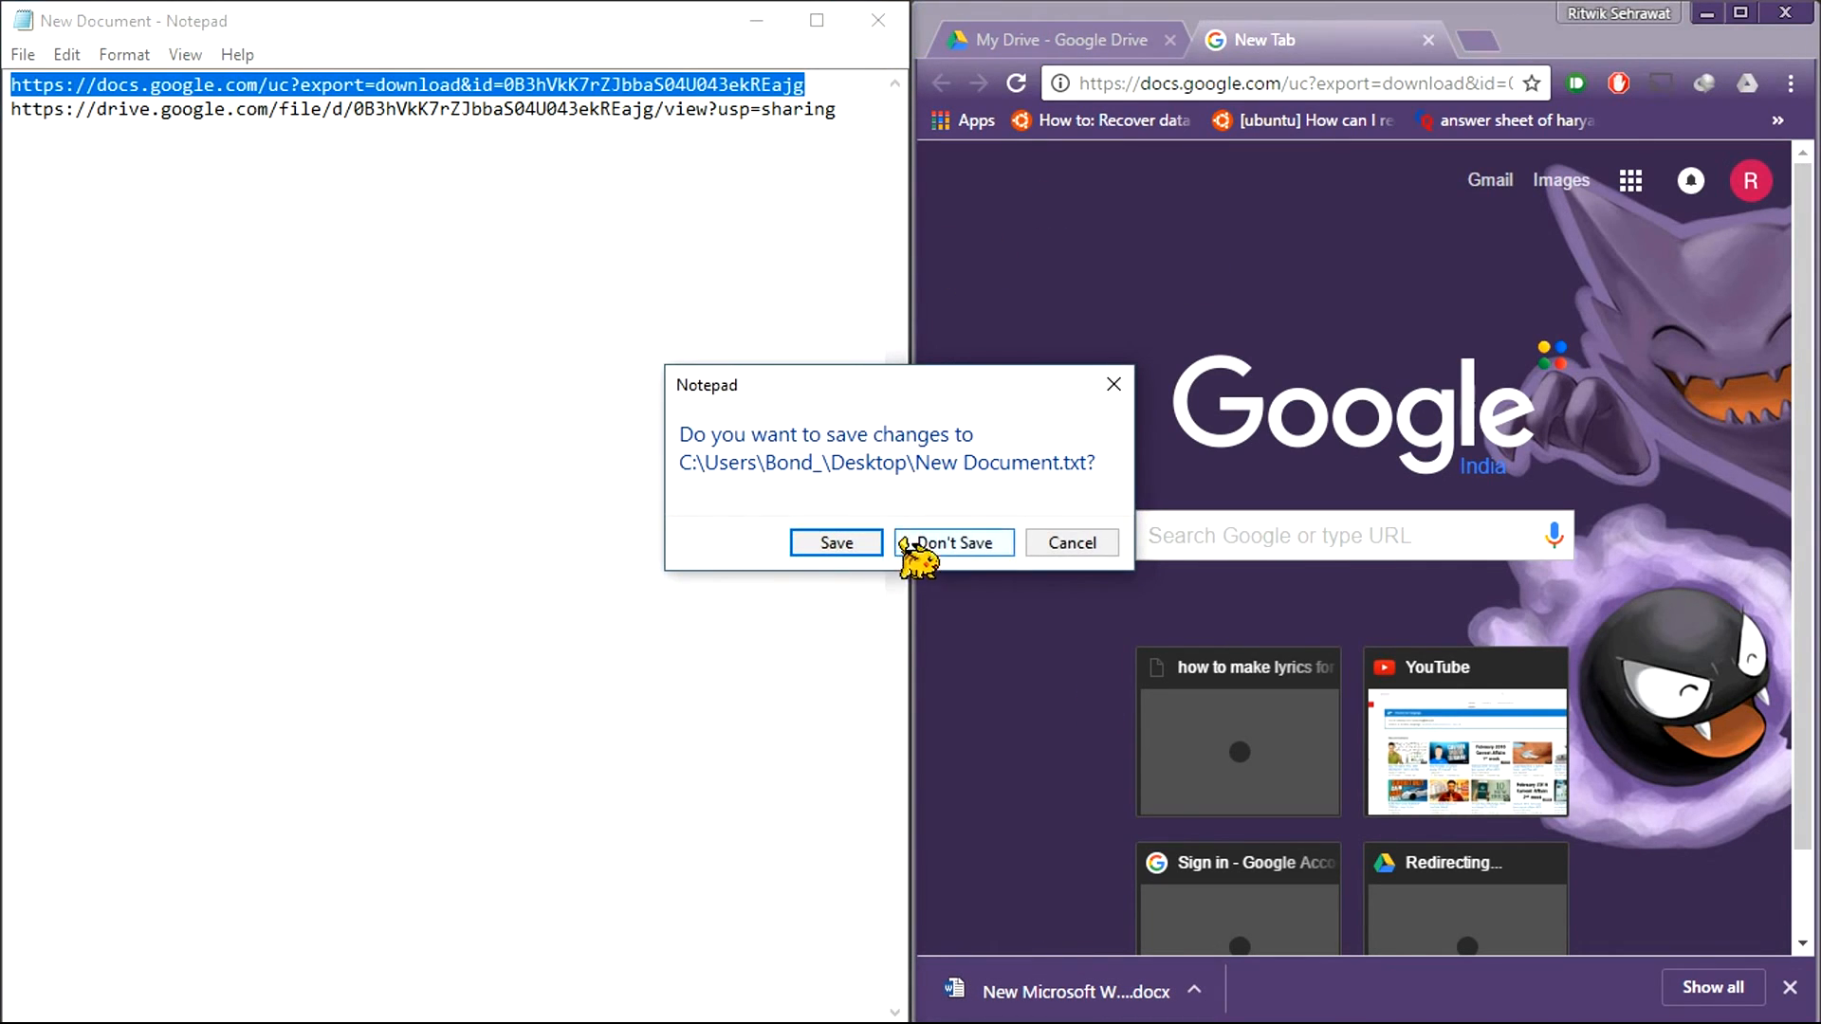
left_click(951, 542)
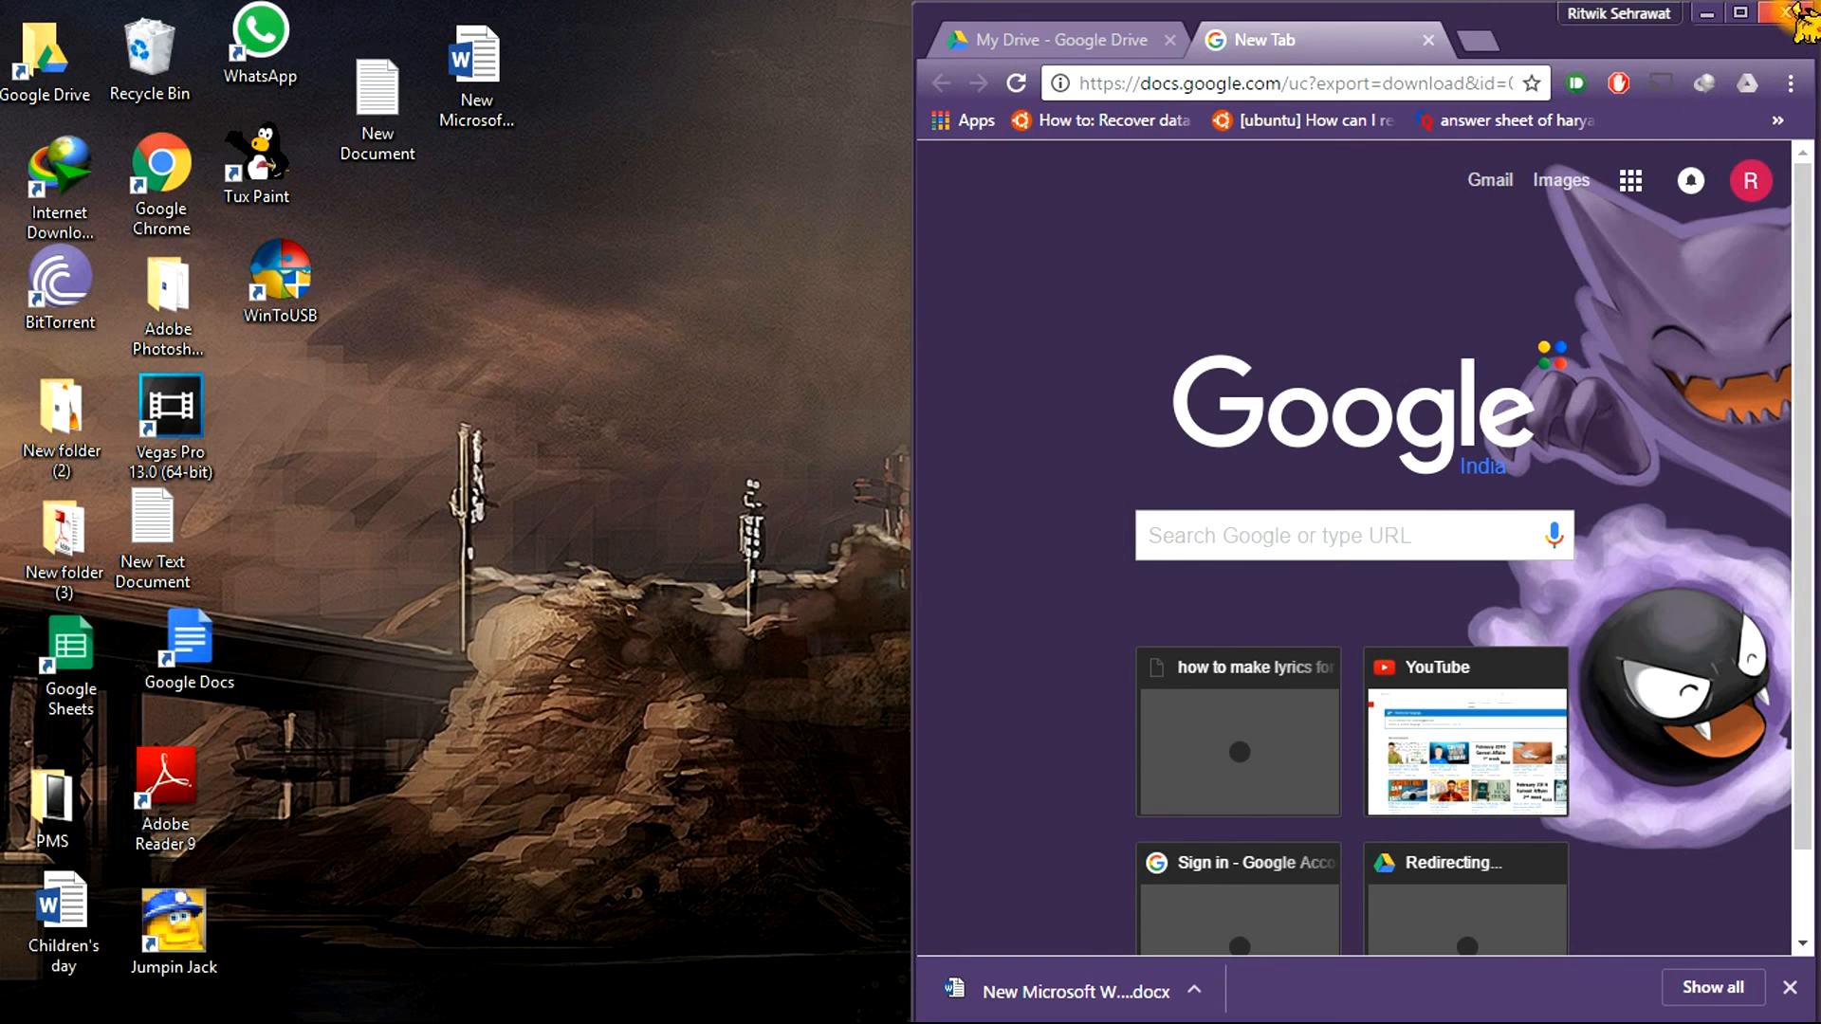